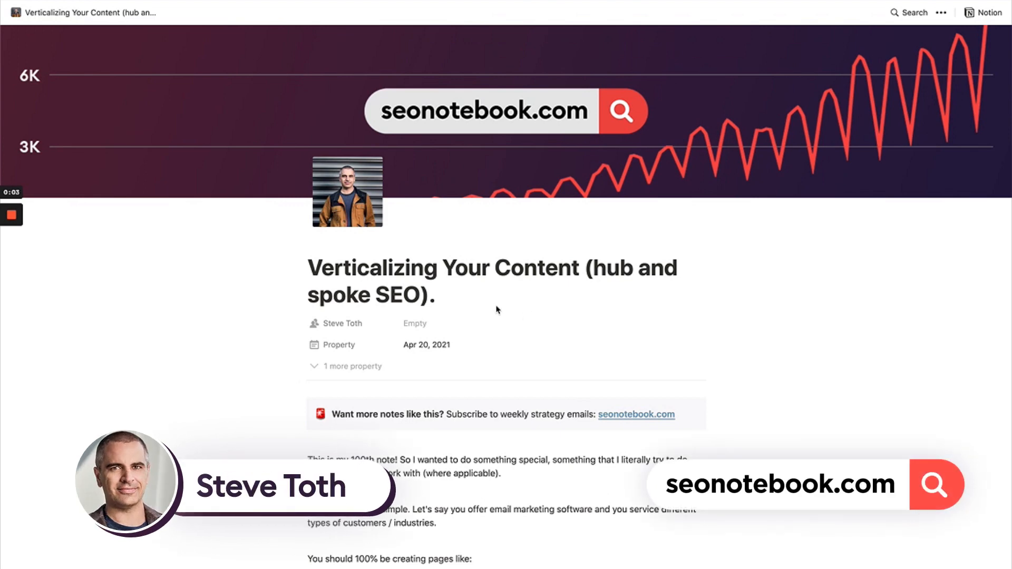
{"action": "mouse_move", "coordinate": [494, 307]}
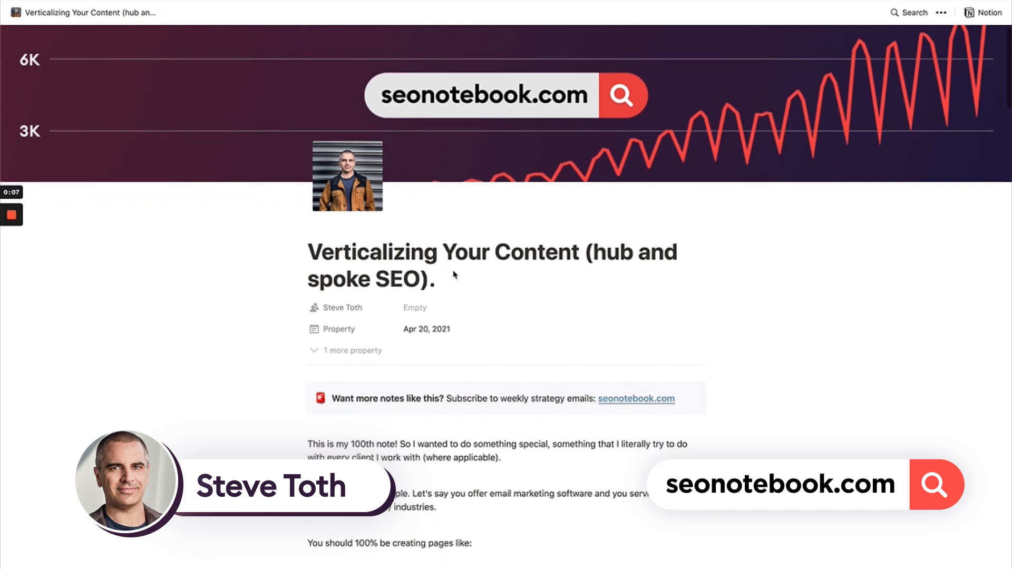
- Scroll to the growkeywords section and follow the patreon.com/join/seoruler link
{"action": "scroll", "scroll_direction": "down", "scroll_amount": 3}
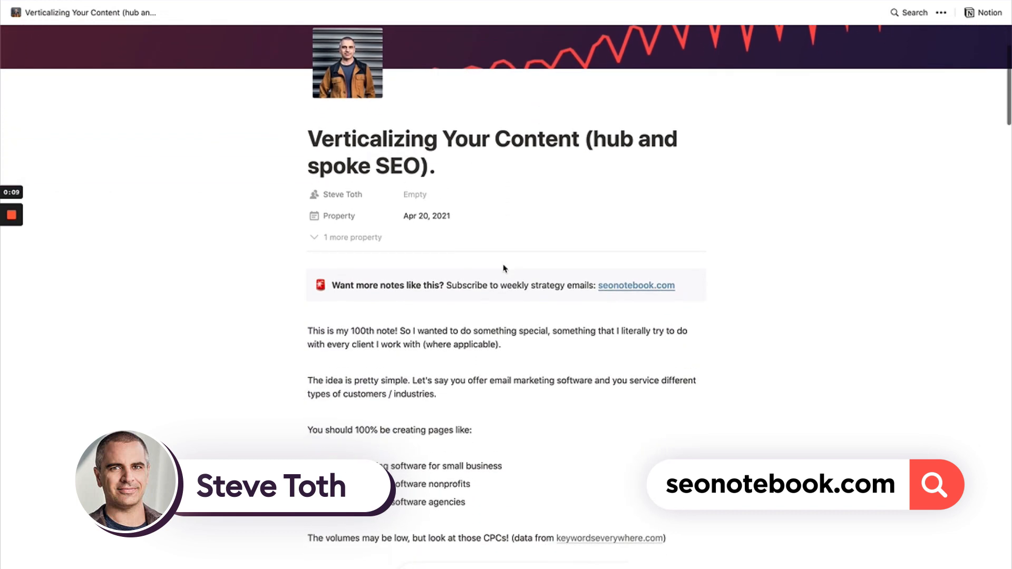
{"action": "scroll", "scroll_direction": "down", "scroll_amount": 3}
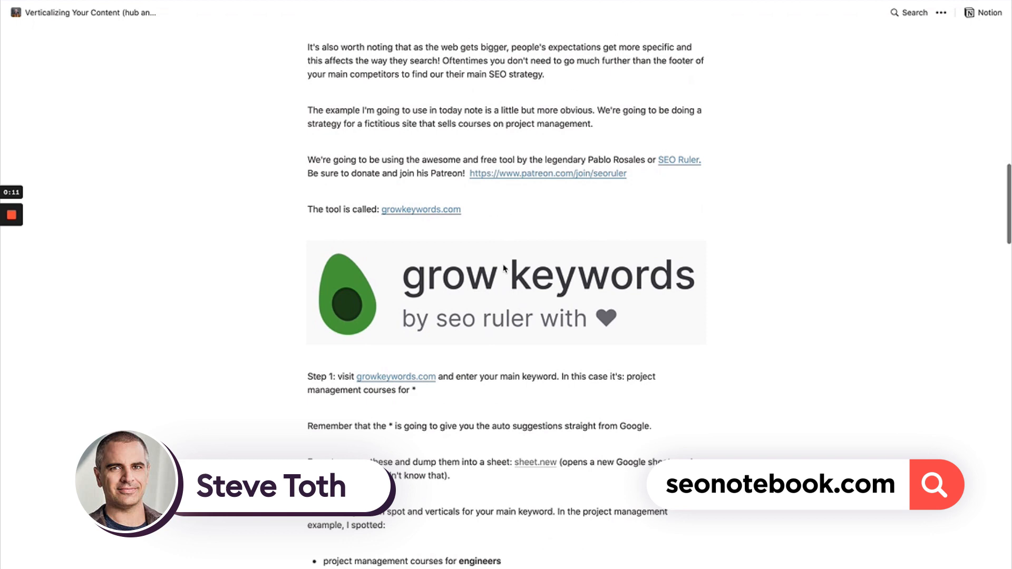
{"action": "scroll", "scroll_direction": "down", "scroll_amount": 3}
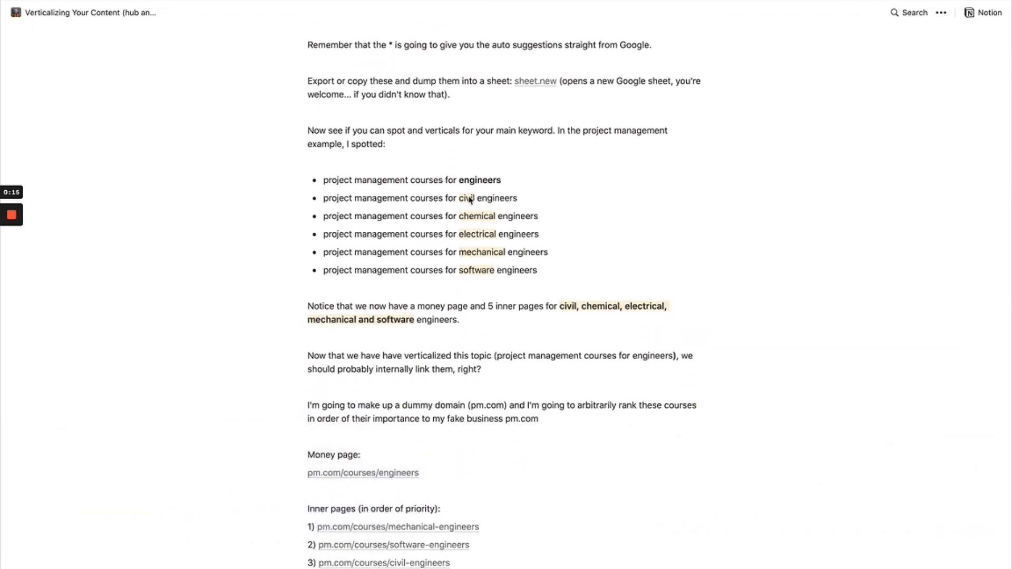
{"action": "mouse_move", "coordinate": [469, 206]}
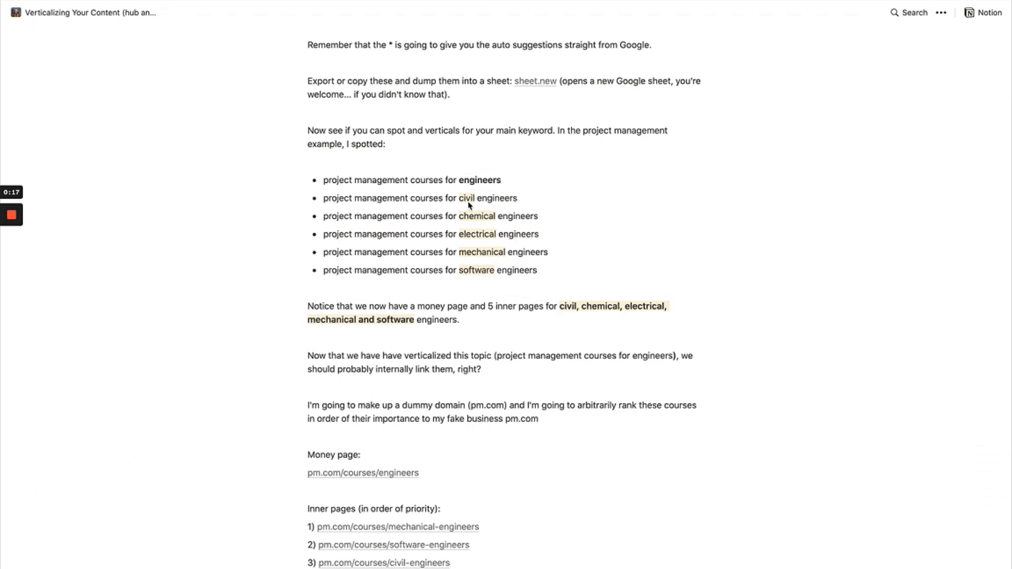
{"action": "mouse_move", "coordinate": [541, 237]}
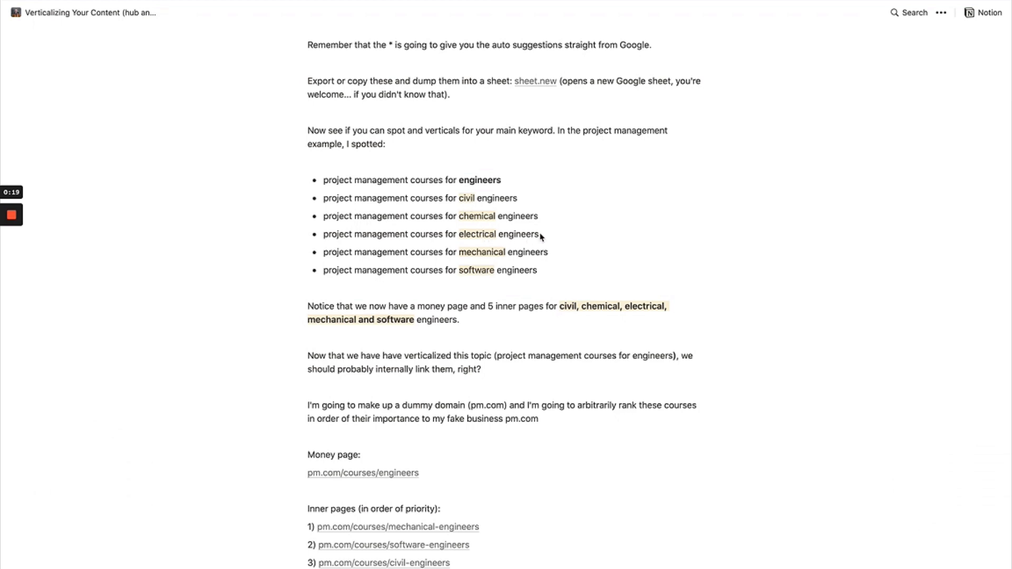
{"action": "scroll", "scroll_direction": "up", "scroll_amount": 3}
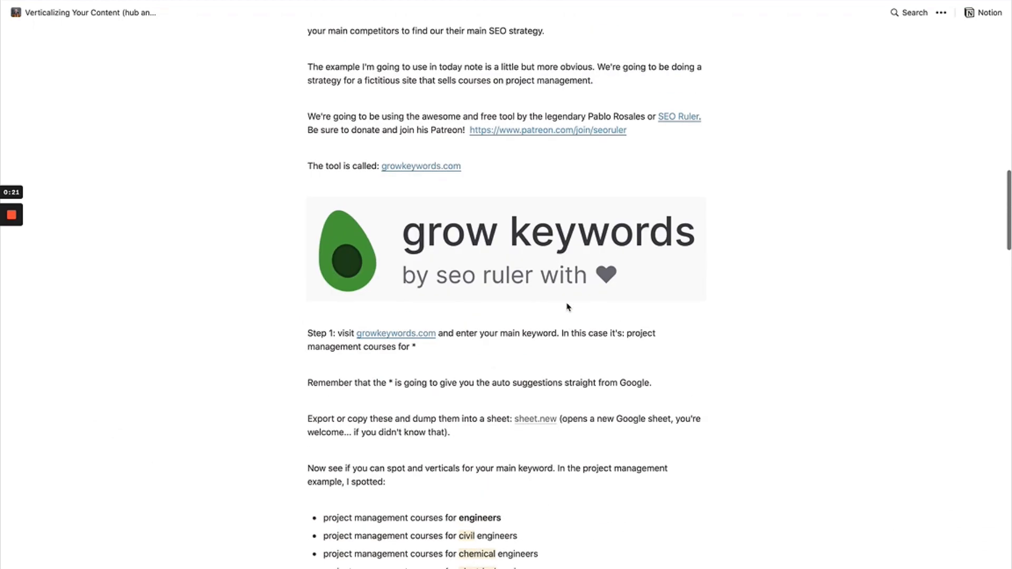
{"action": "scroll", "scroll_direction": "down", "scroll_amount": 3}
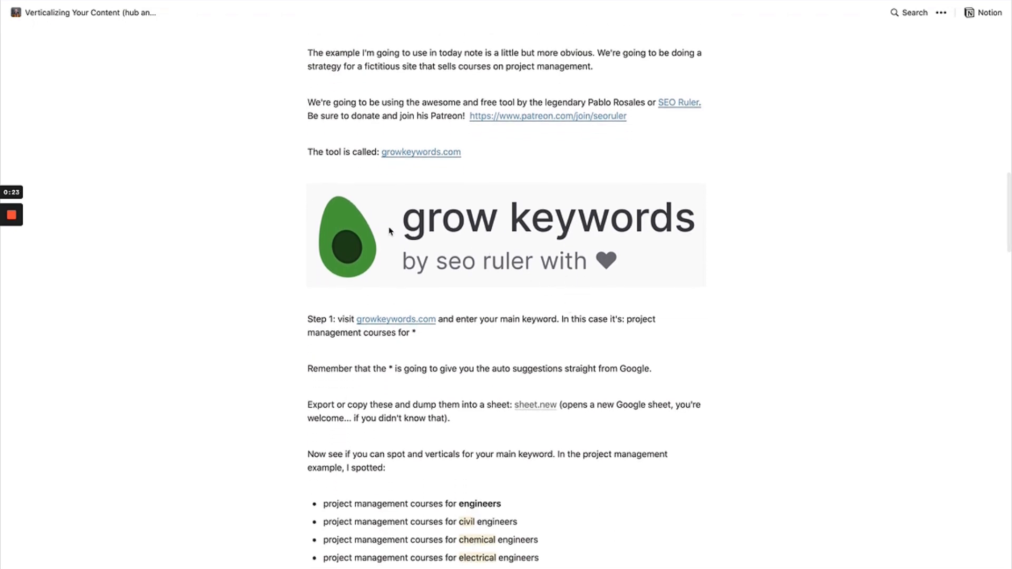
{"action": "mouse_move", "coordinate": [507, 126]}
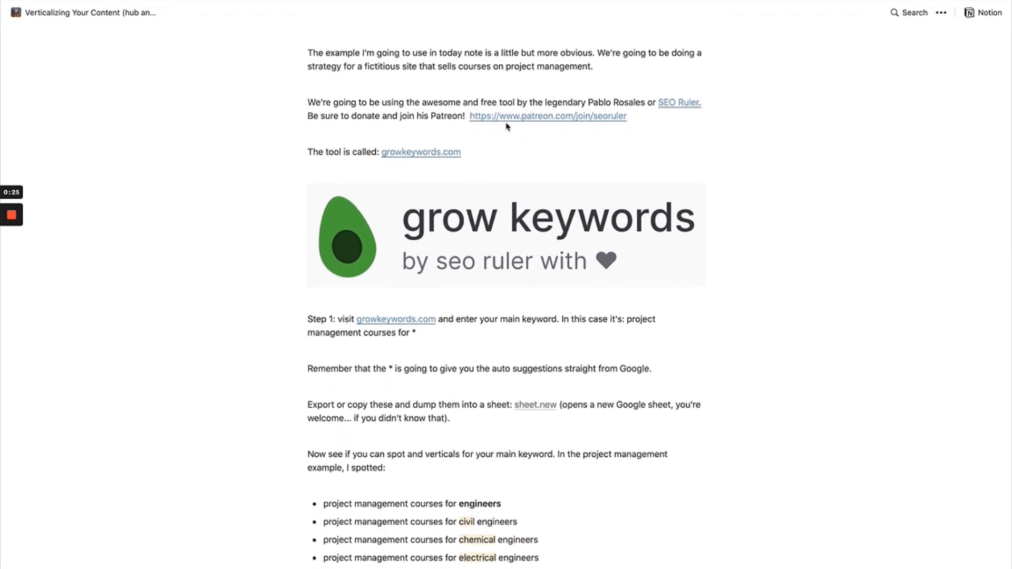
{"action": "left_click", "coordinate": [547, 116]}
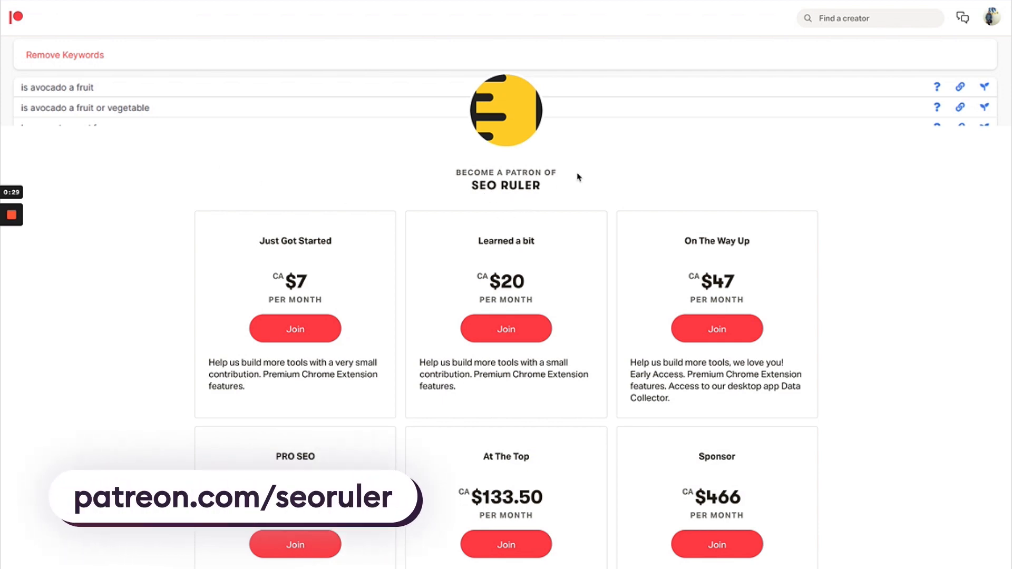
{"action": "mouse_move", "coordinate": [857, 212]}
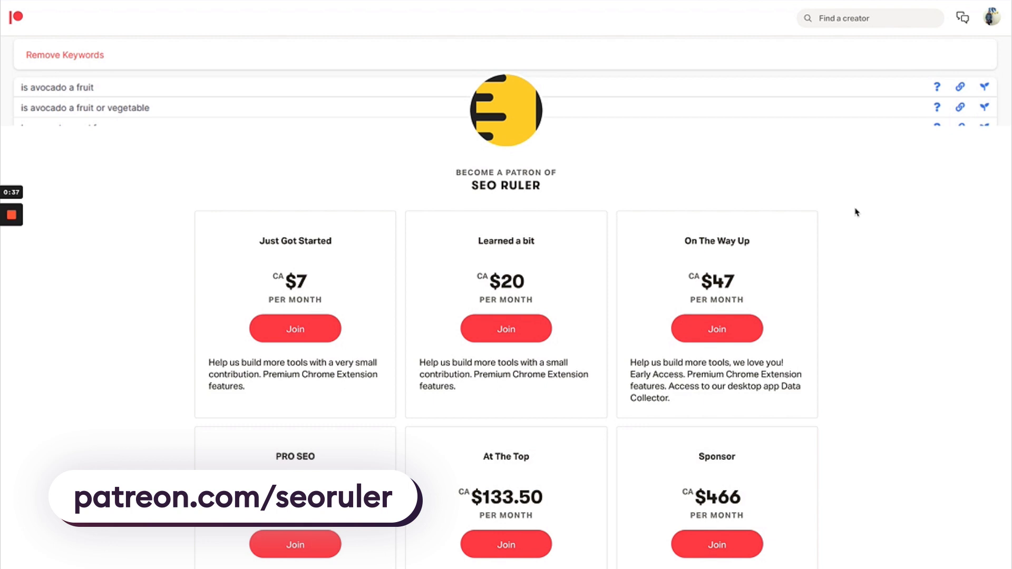
{"action": "mouse_move", "coordinate": [443, 281]}
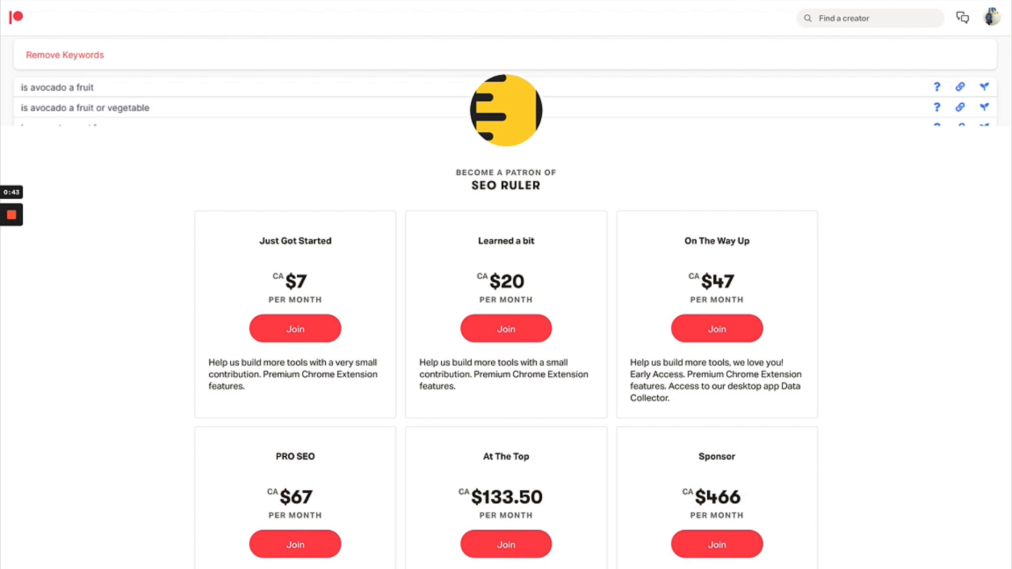
{"action": "mouse_move", "coordinate": [570, 13]}
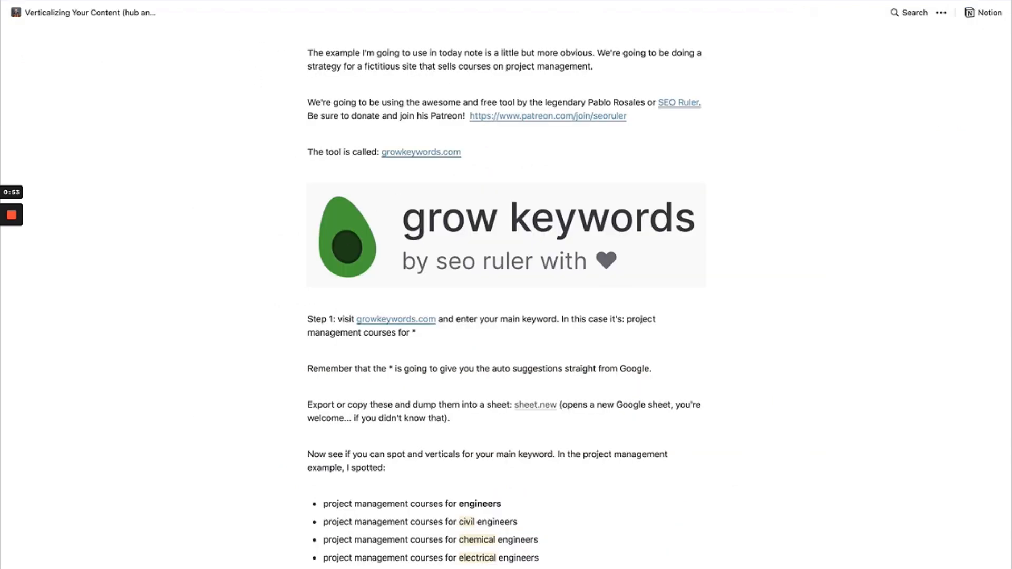
- Move from the growkeywords.com export sheet to the internal linking sheet
{"action": "scroll", "scroll_direction": "down", "scroll_amount": 3}
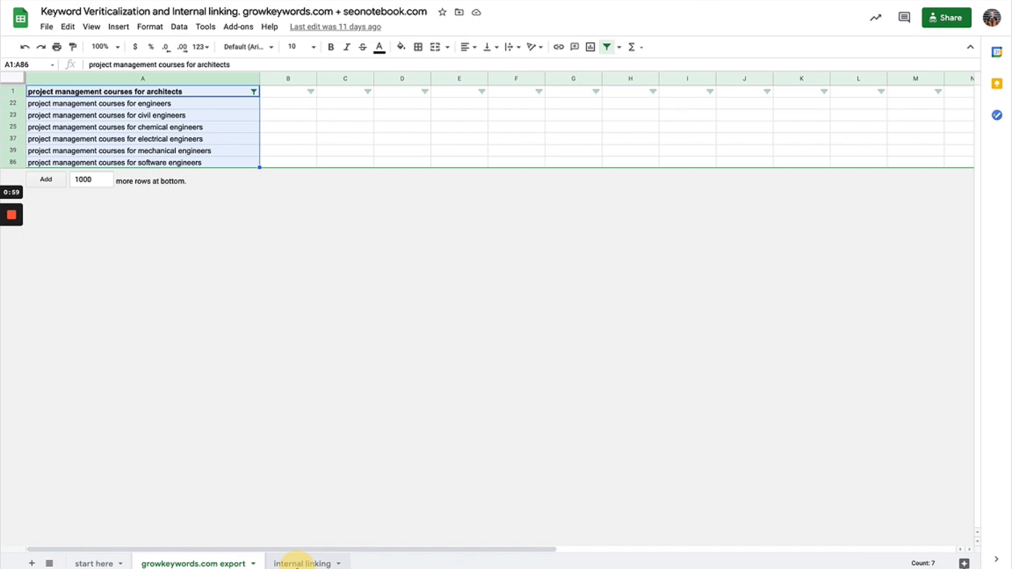
{"action": "left_click", "coordinate": [302, 563]}
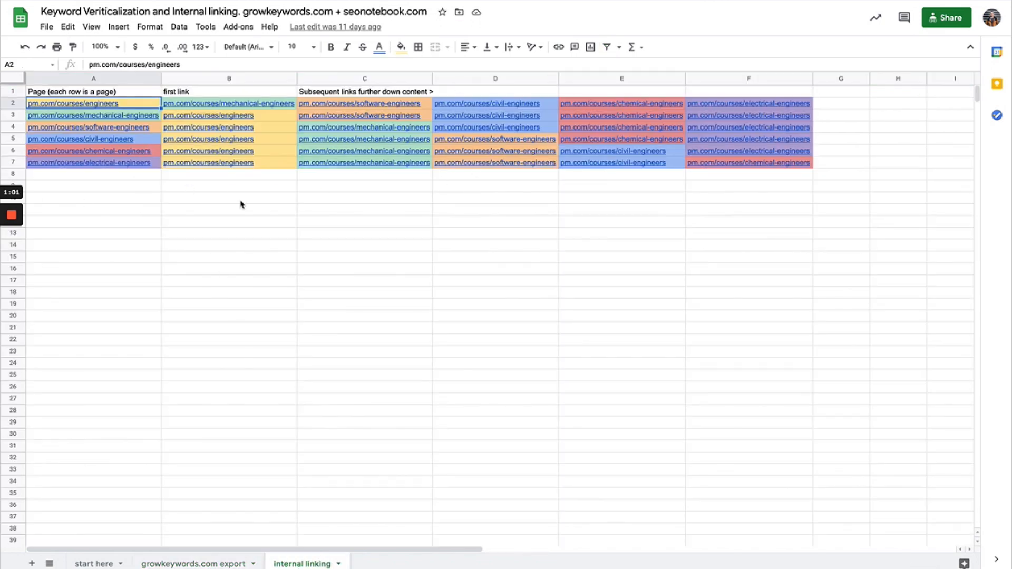
{"action": "left_click", "coordinate": [194, 563]}
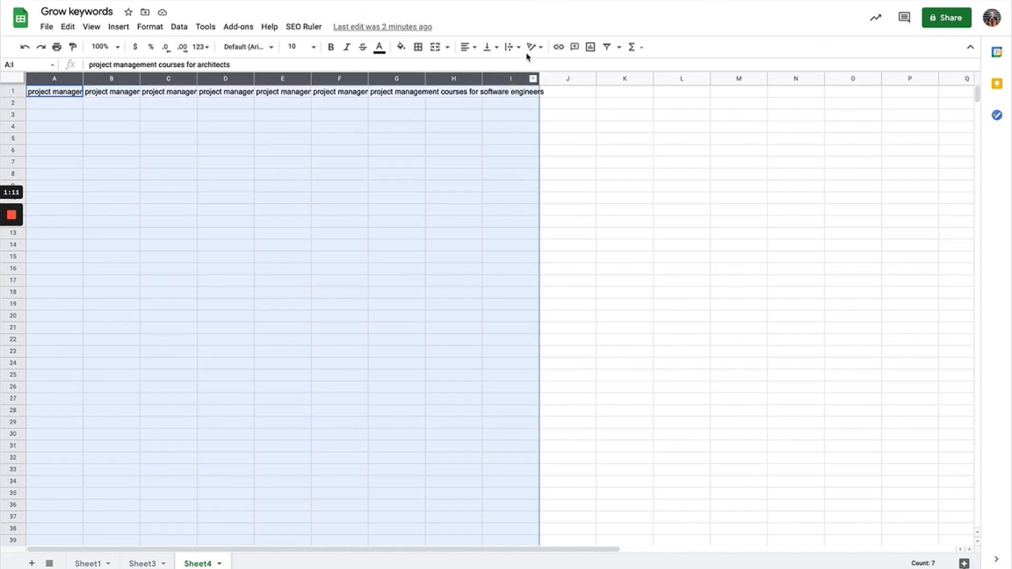
{"action": "mouse_move", "coordinate": [465, 47]}
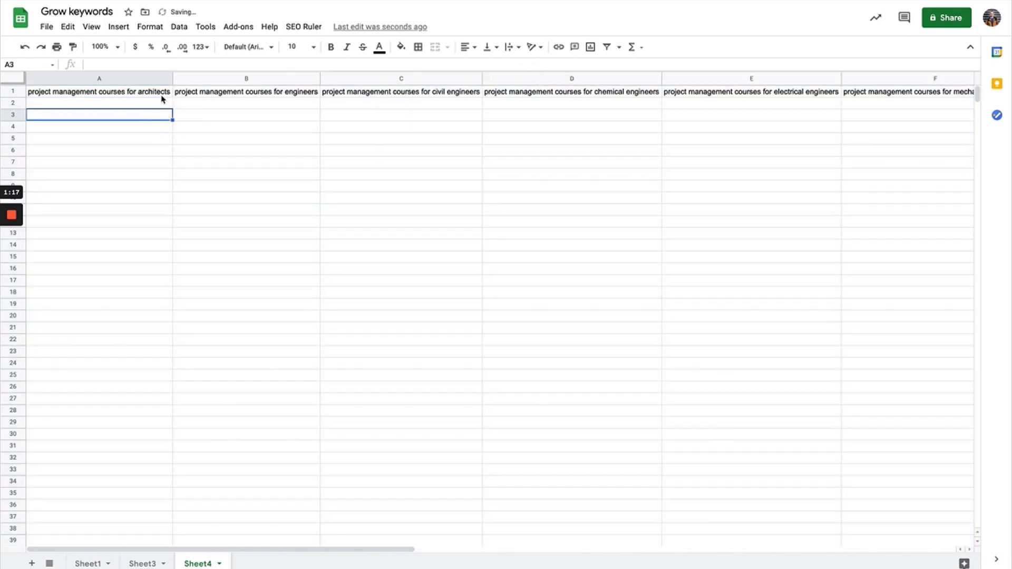
- Run SEO Ruler Keyword Ideas on the architects seed keyword in A1
{"action": "left_click", "coordinate": [99, 91]}
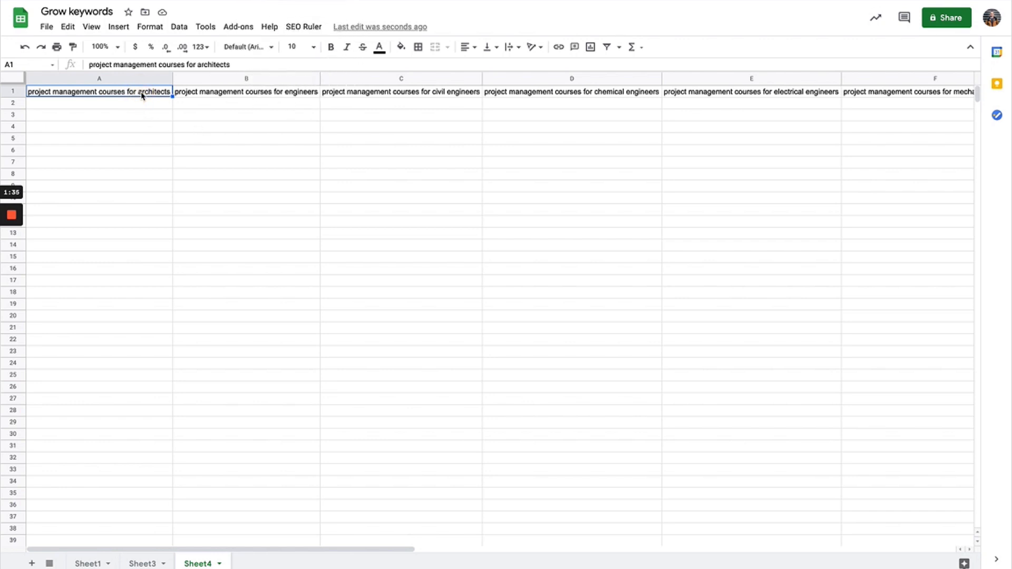
{"action": "mouse_move", "coordinate": [303, 26]}
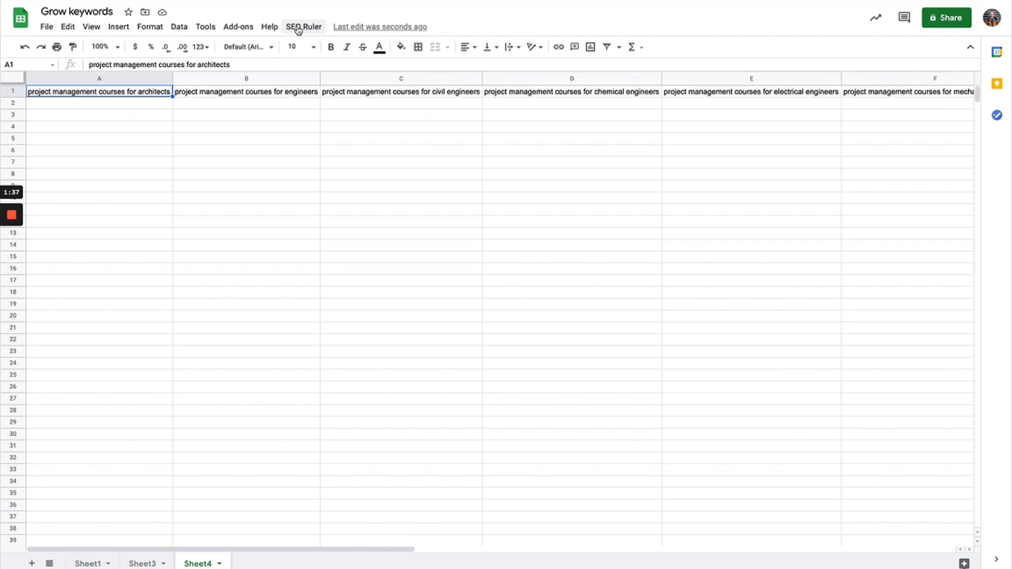
{"action": "left_click", "coordinate": [303, 27]}
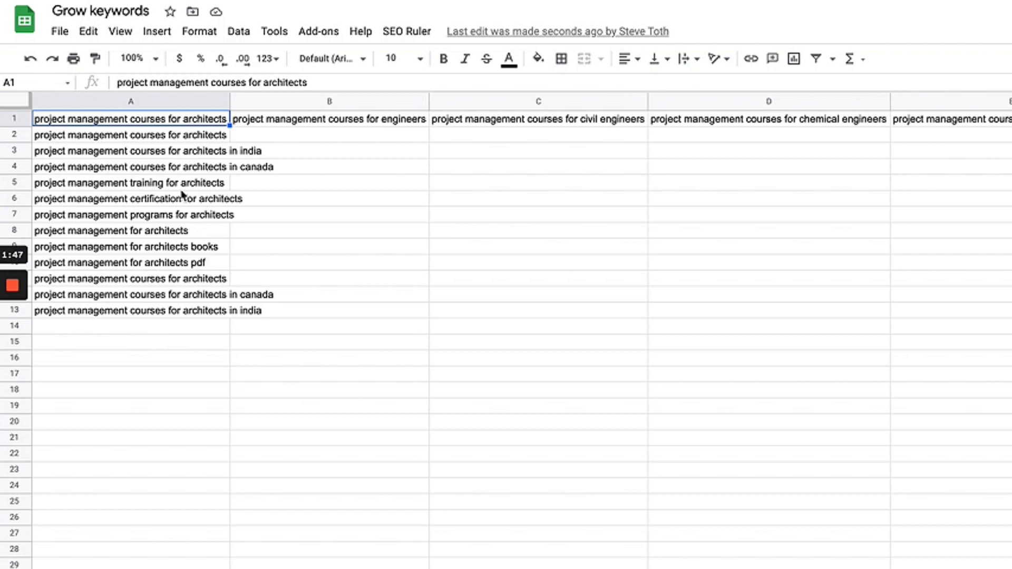
- Switch to Sheet1 showing suggestions under every seed keyword column
{"action": "left_click", "coordinate": [131, 167]}
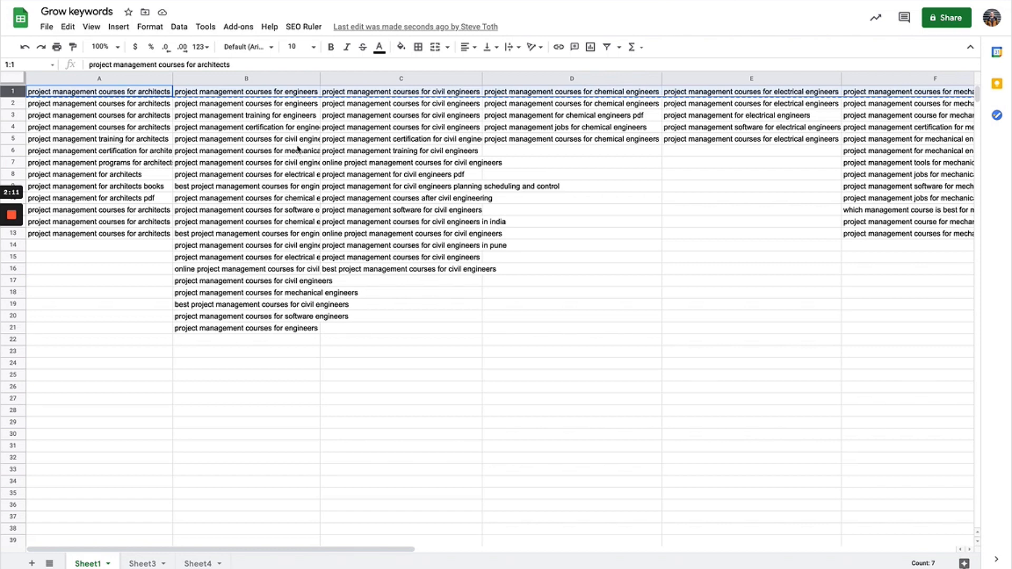
- Enter the broader seed 'project management courses for' in H1
{"action": "scroll", "scroll_direction": "right", "scroll_amount": 3}
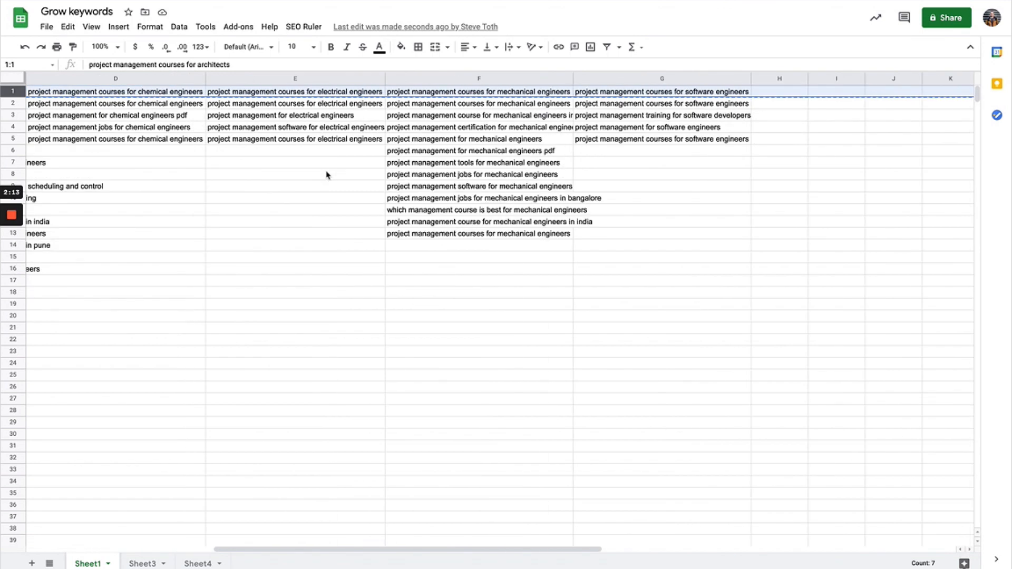
{"action": "left_click", "coordinate": [661, 91]}
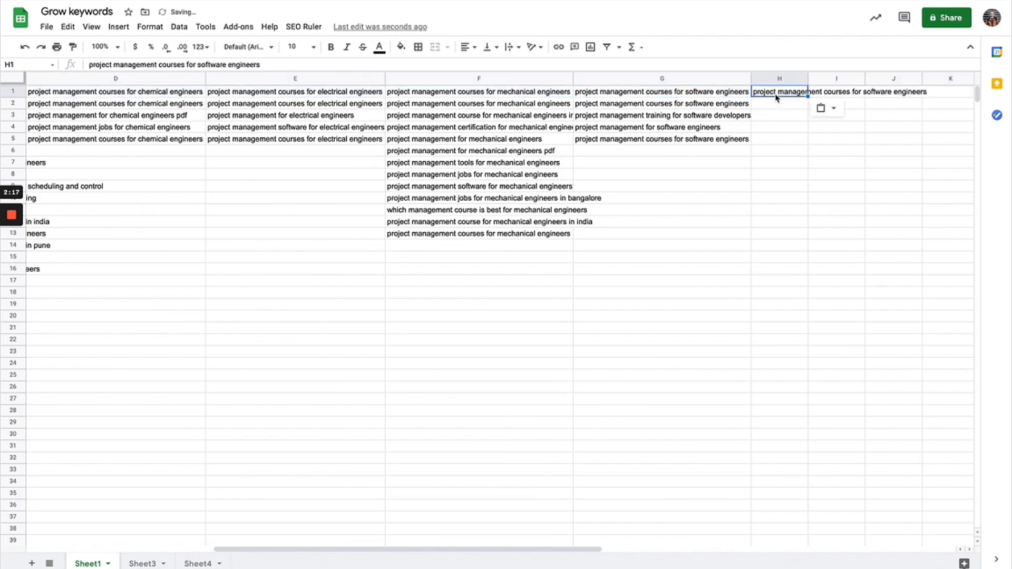
{"action": "double_click", "coordinate": [778, 90]}
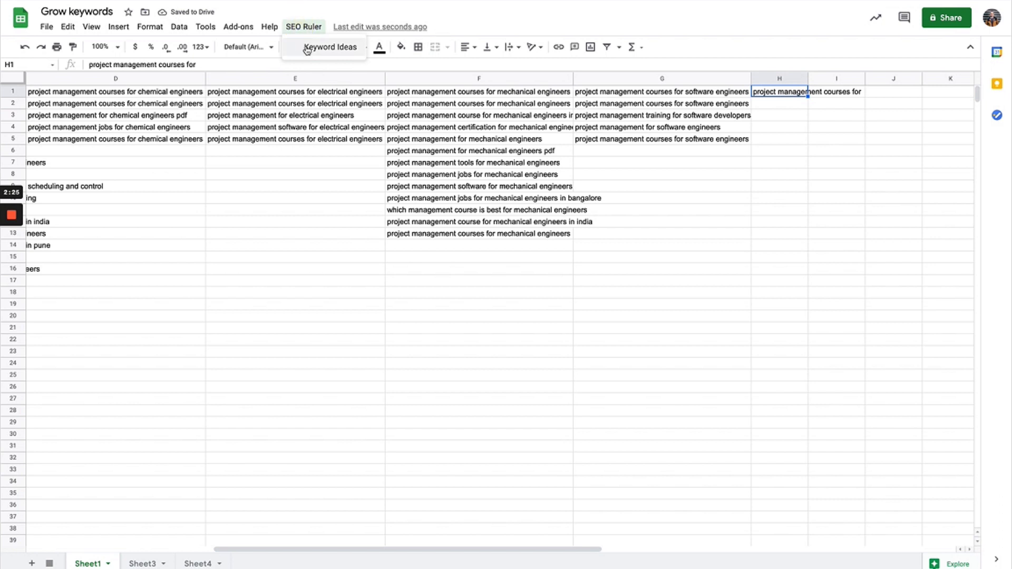
- Run SEO Ruler Keyword Ideas to fill column H with suggestions
{"action": "left_click", "coordinate": [330, 46]}
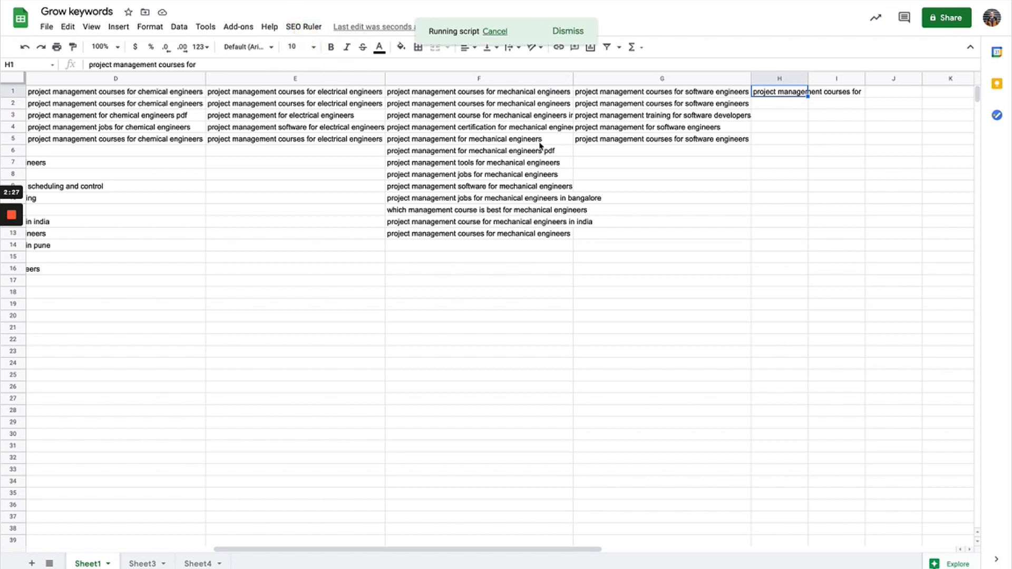
{"action": "mouse_move", "coordinate": [789, 129]}
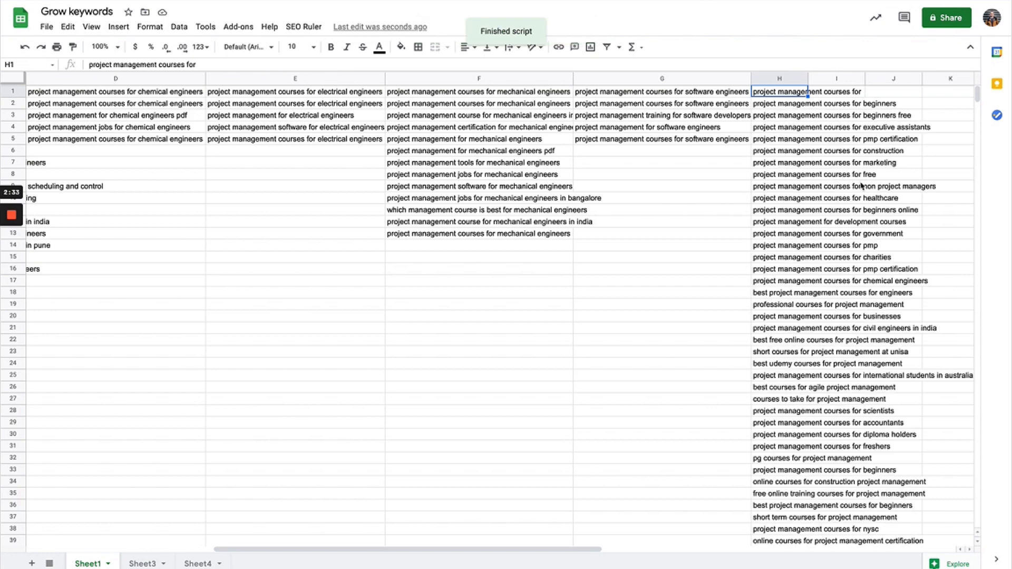
{"action": "left_click", "coordinate": [897, 186]}
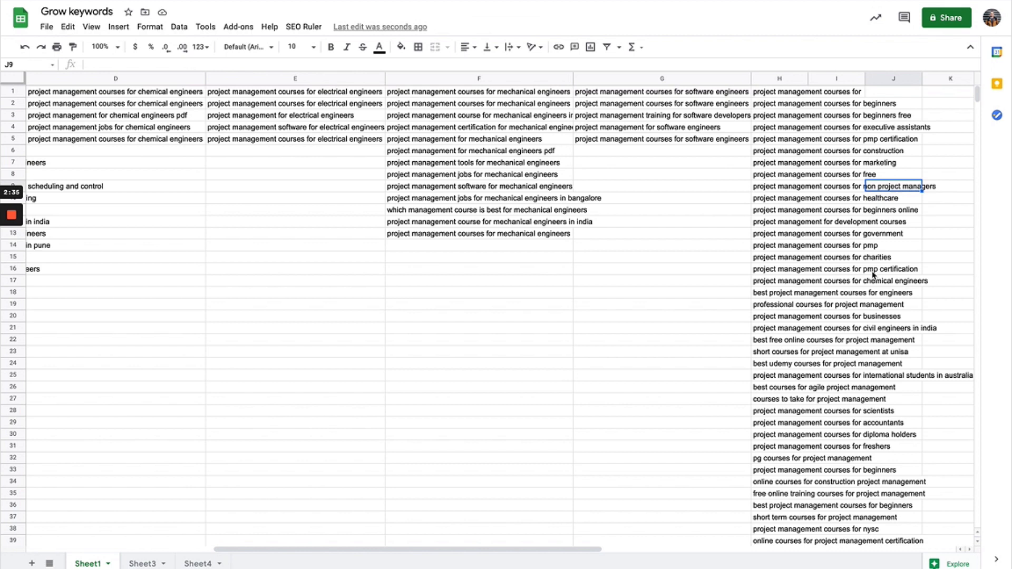
{"action": "left_click", "coordinate": [837, 362]}
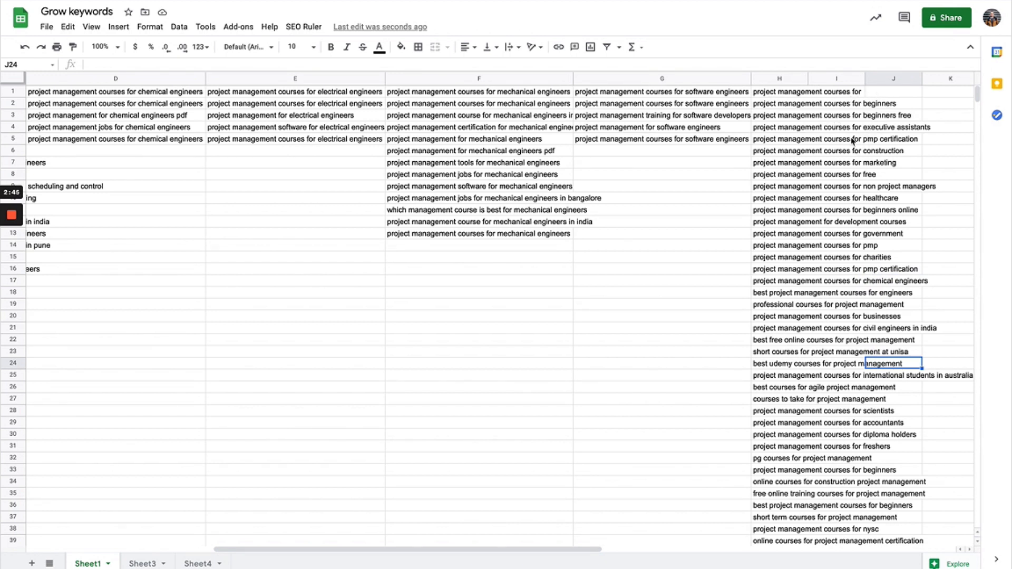
{"action": "mouse_move", "coordinate": [318, 256]}
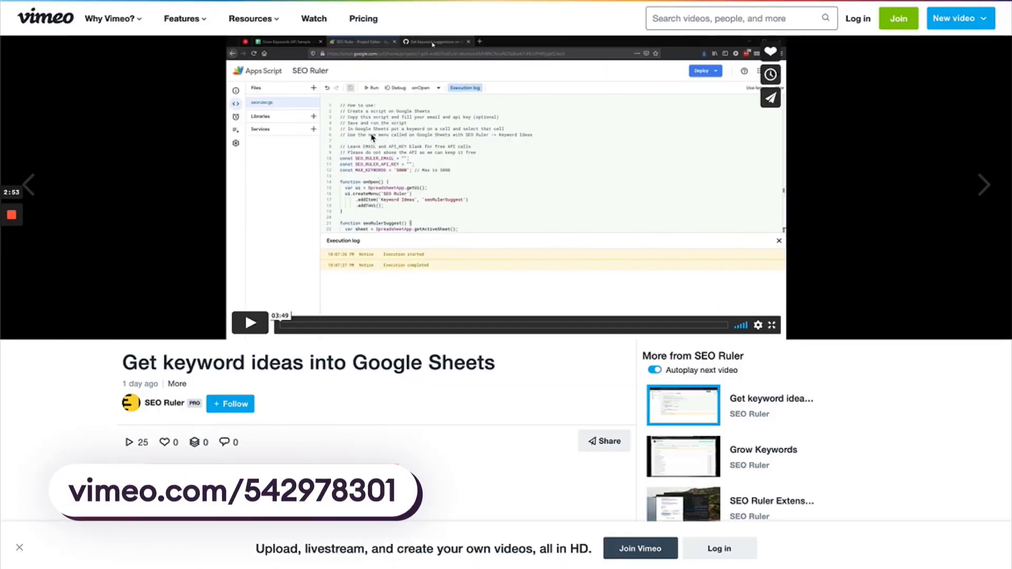
{"action": "mouse_move", "coordinate": [381, 420]}
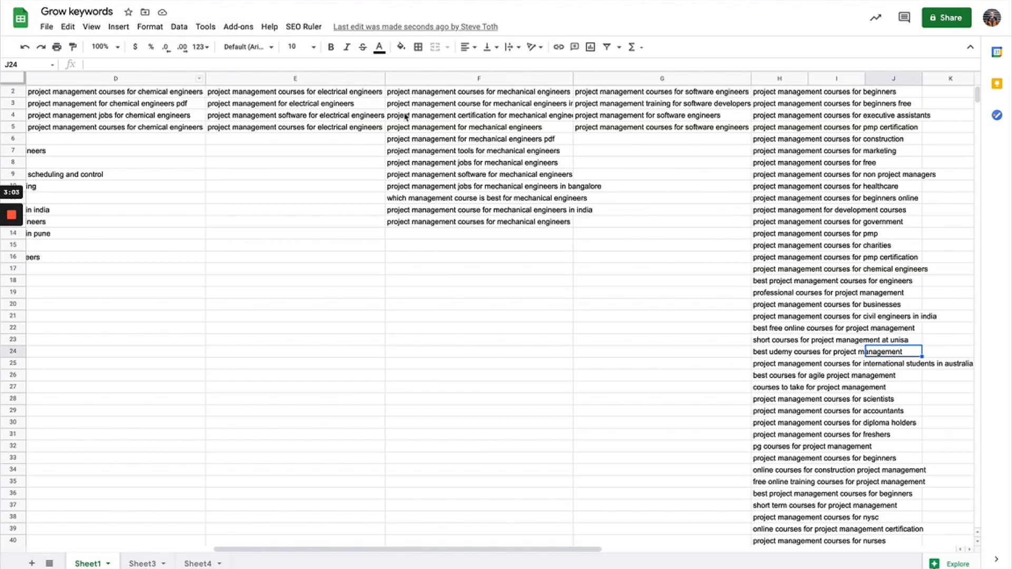
{"action": "scroll", "scroll_direction": "left", "scroll_amount": 3}
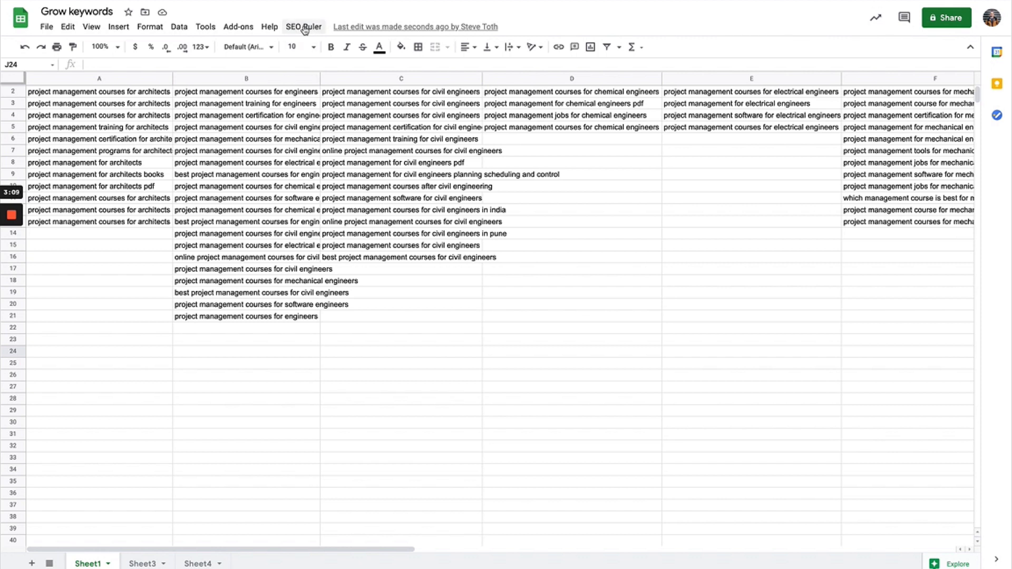
{"action": "mouse_move", "coordinate": [318, 54]}
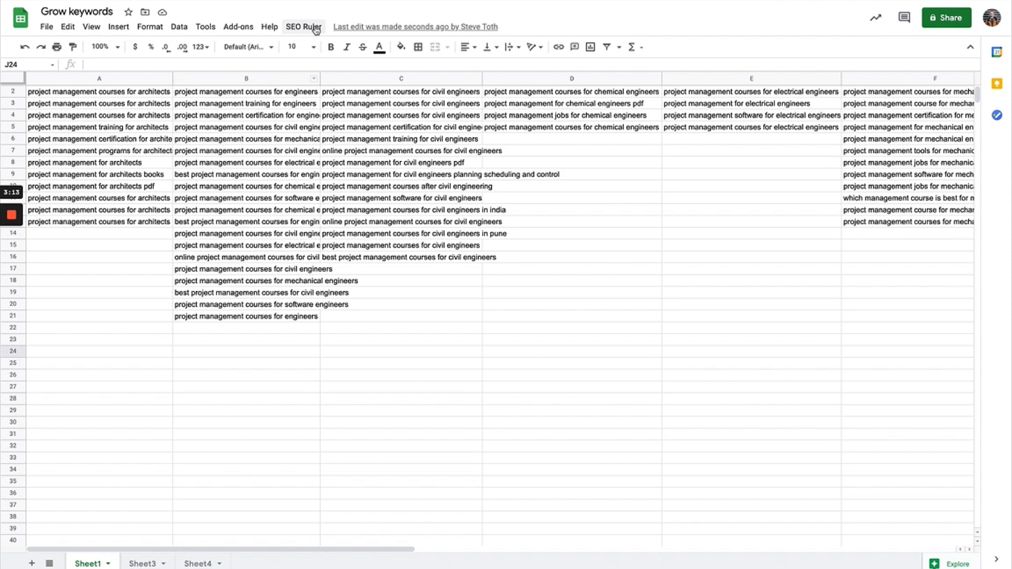
{"action": "left_click", "coordinate": [46, 26]}
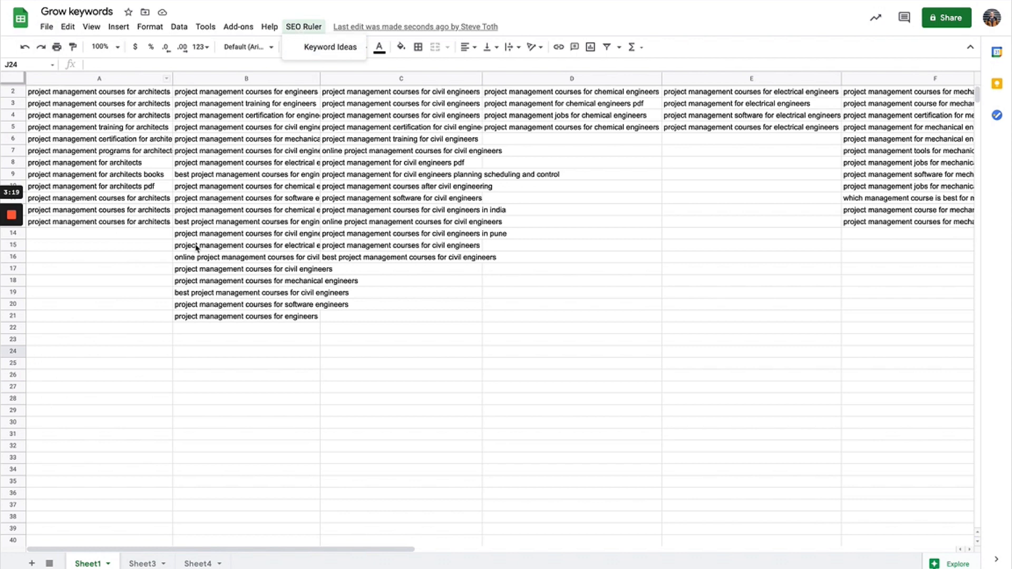
{"action": "left_click", "coordinate": [245, 245]}
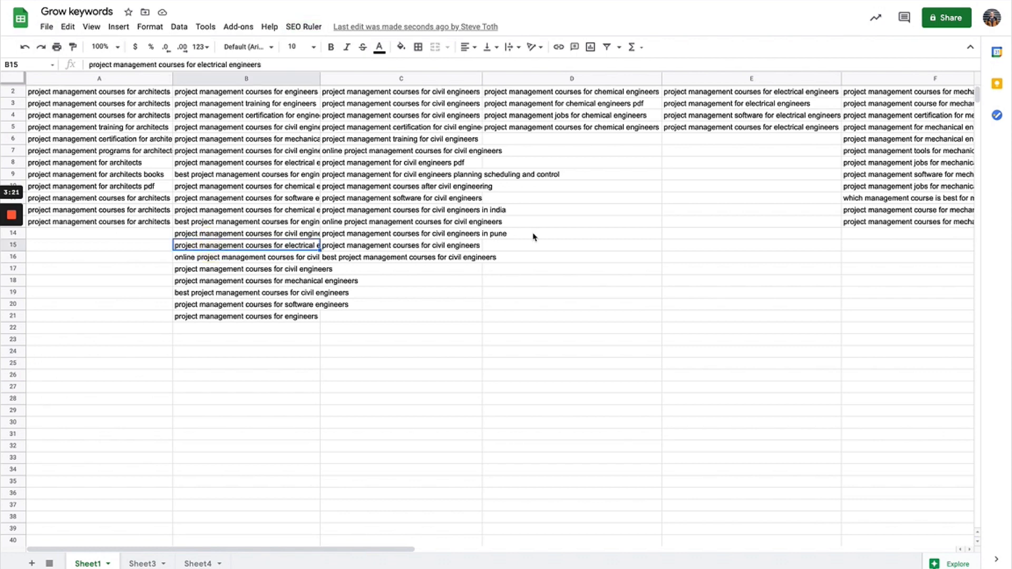
{"action": "mouse_move", "coordinate": [695, 223]}
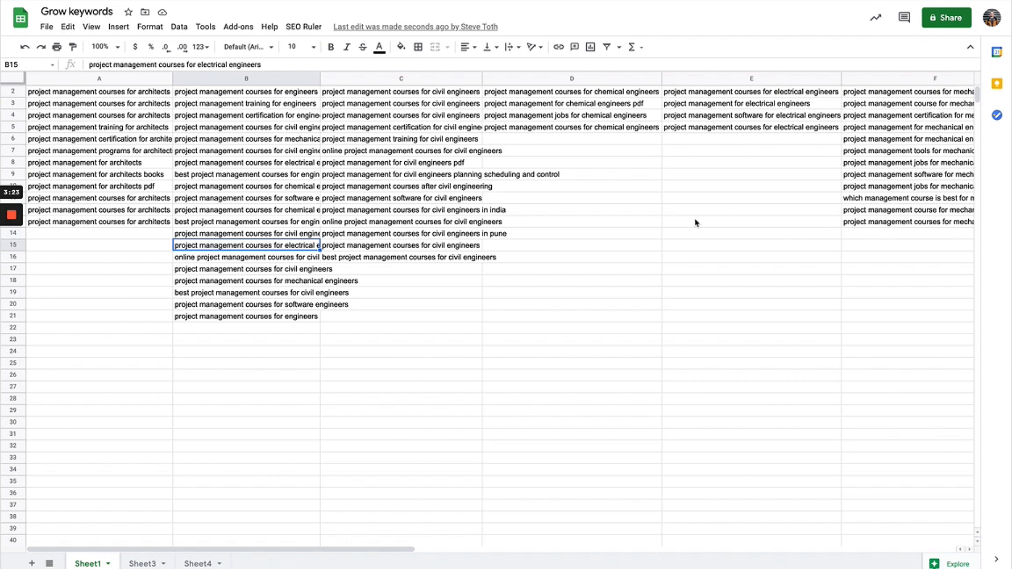
{"action": "mouse_move", "coordinate": [335, 184]}
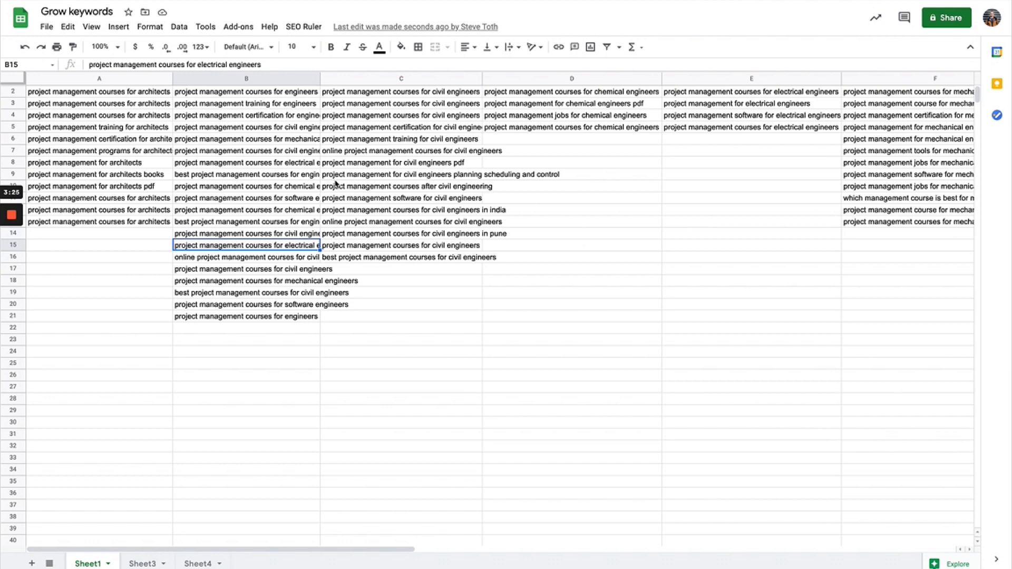
{"action": "scroll", "scroll_direction": "right", "scroll_amount": 3}
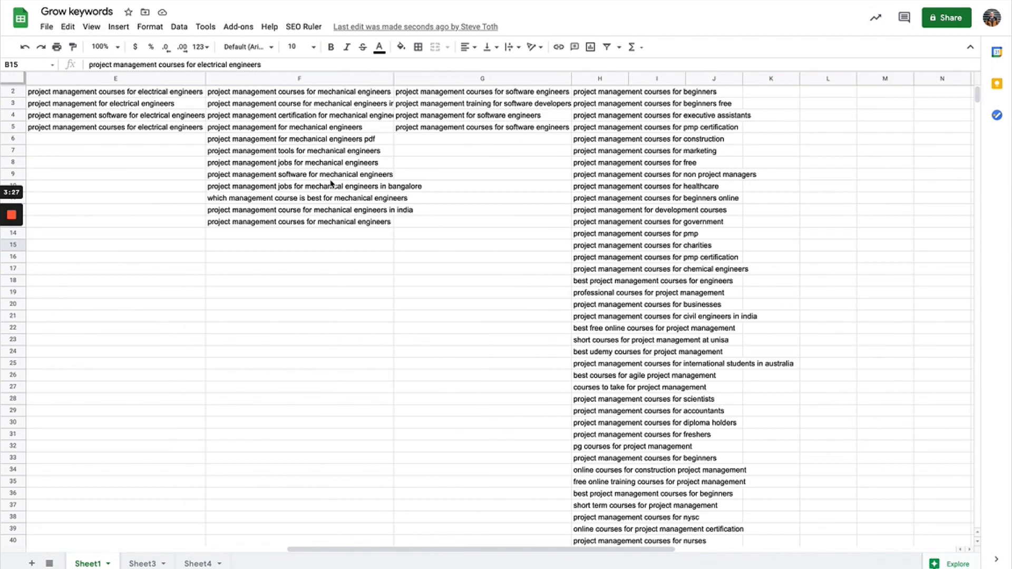
{"action": "mouse_move", "coordinate": [638, 187]}
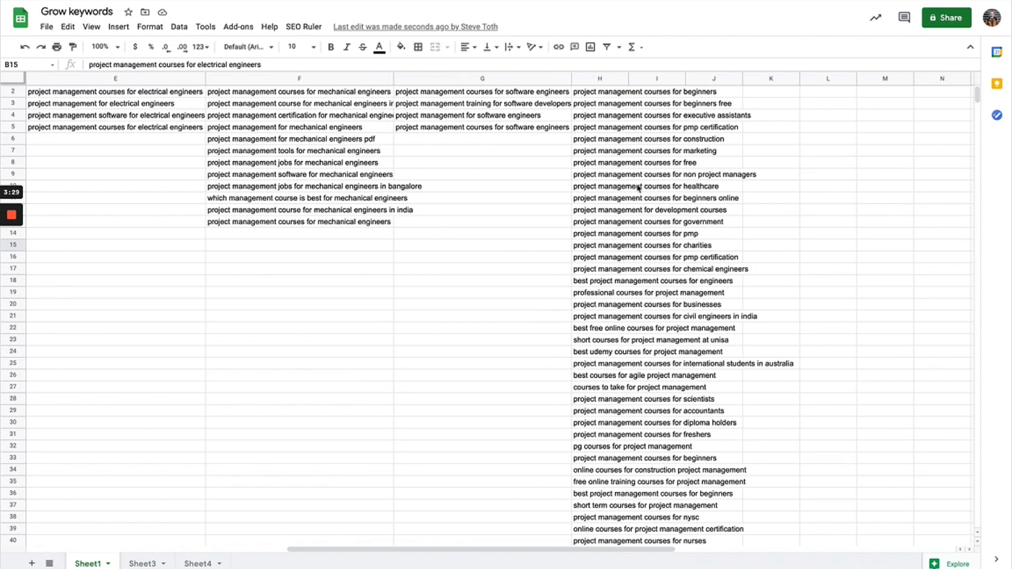
{"action": "scroll", "scroll_direction": "down", "scroll_amount": 3}
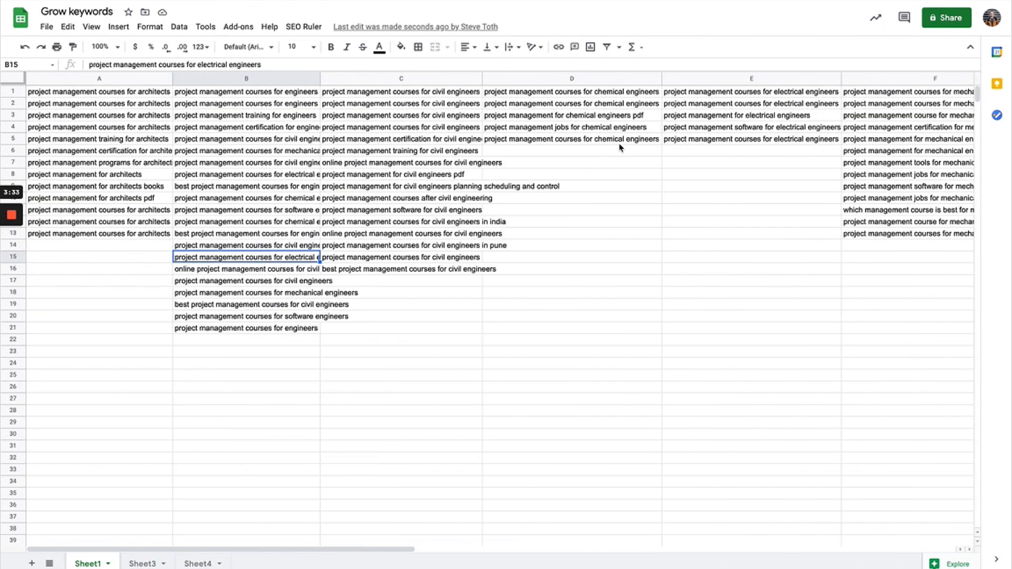
{"action": "mouse_move", "coordinate": [721, 124]}
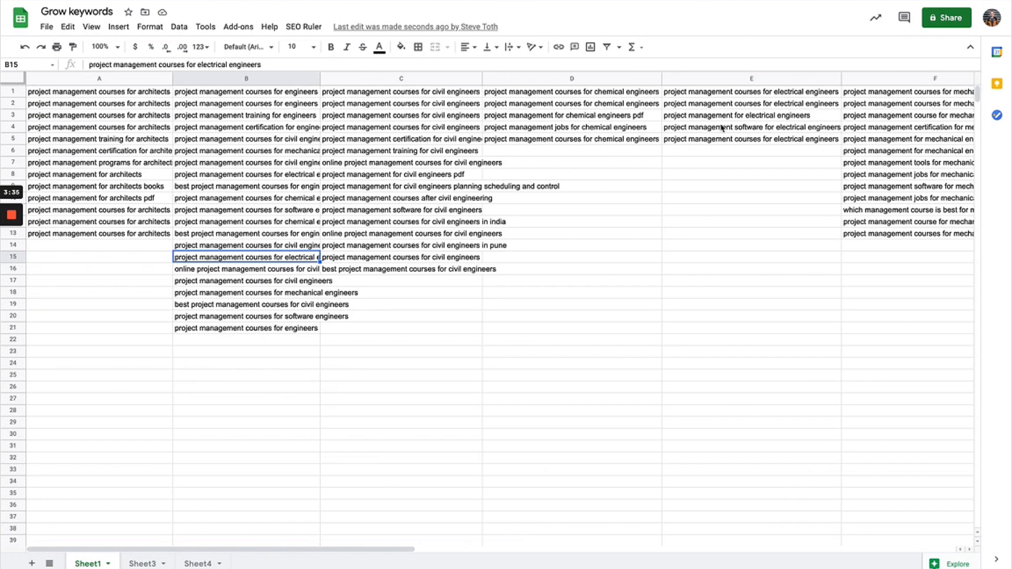
{"action": "scroll", "scroll_direction": "right", "scroll_amount": 3}
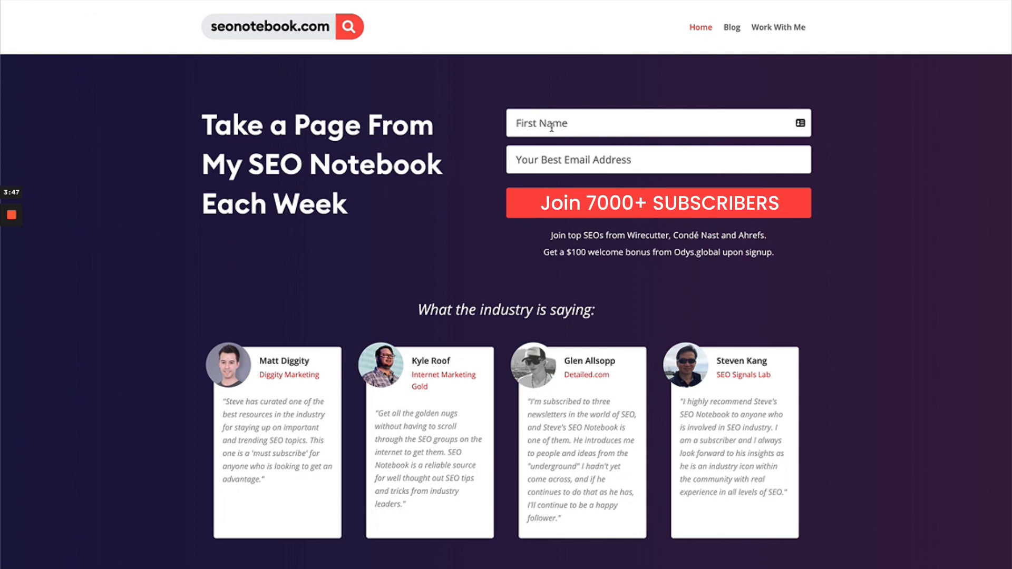
{"action": "mouse_move", "coordinate": [303, 47]}
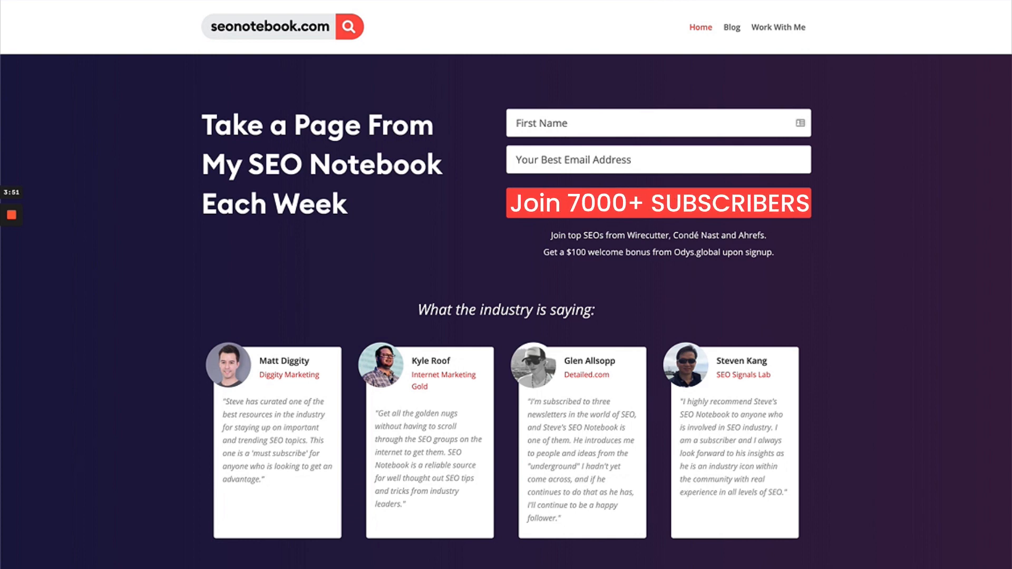
{"action": "mouse_move", "coordinate": [389, 224]}
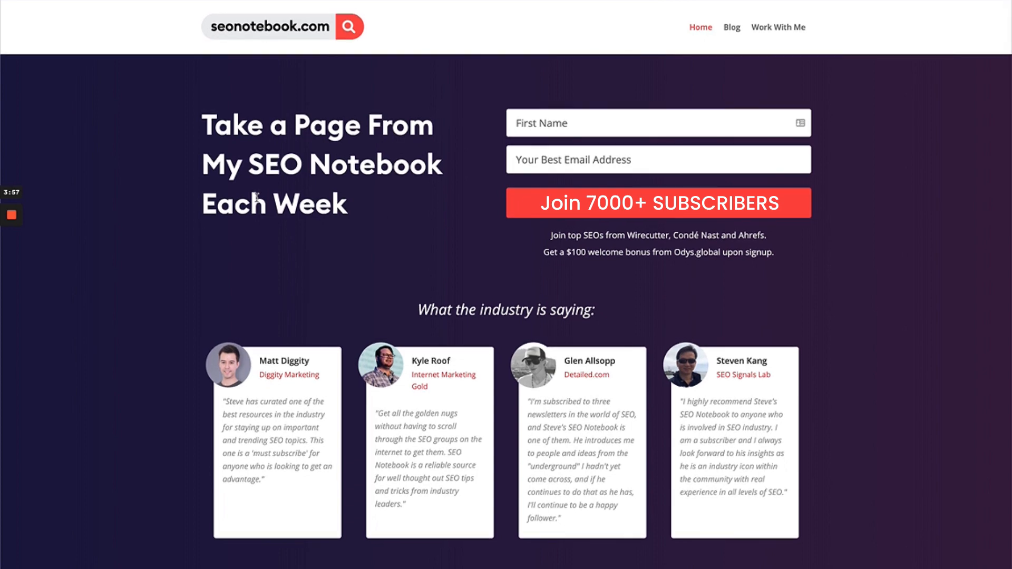
{"action": "mouse_move", "coordinate": [169, 119]}
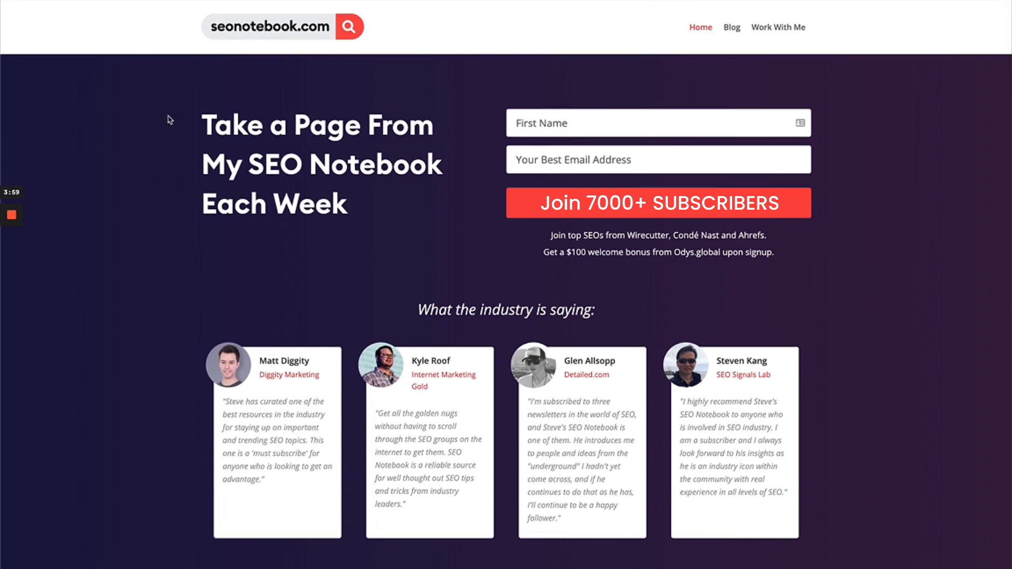
{"action": "mouse_move", "coordinate": [292, 133]}
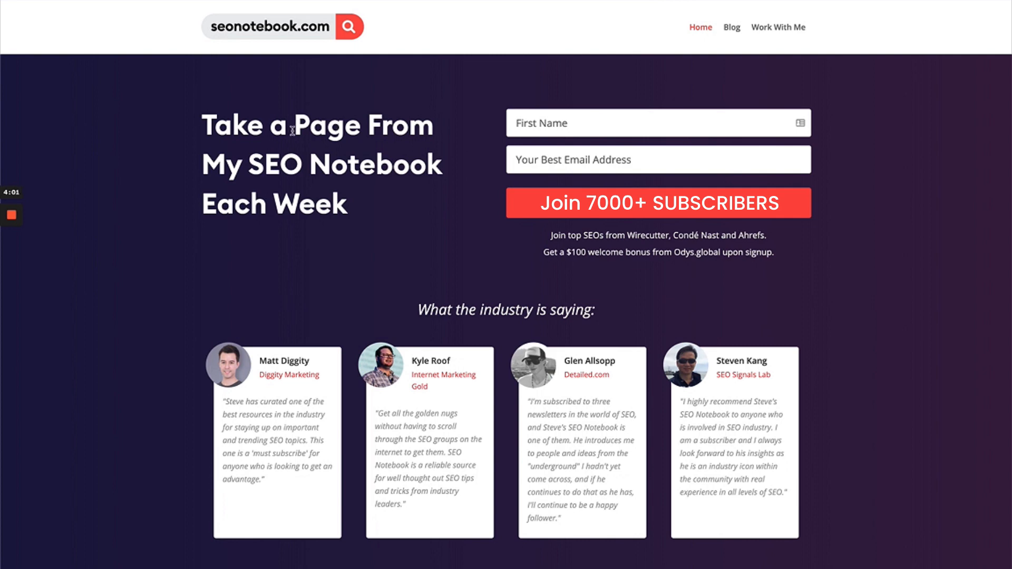
{"action": "mouse_move", "coordinate": [915, 115]}
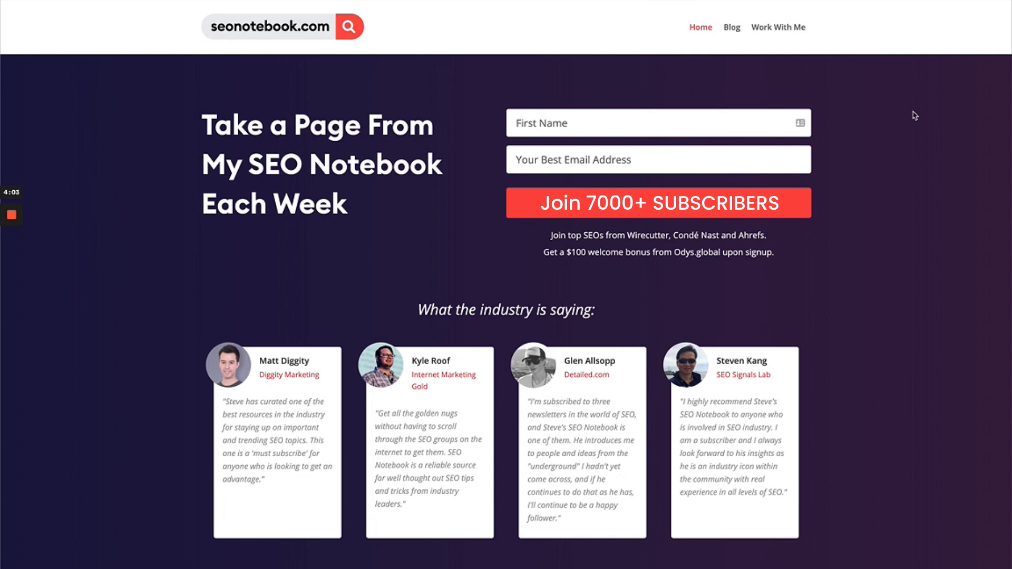
{"action": "mouse_move", "coordinate": [343, 149]}
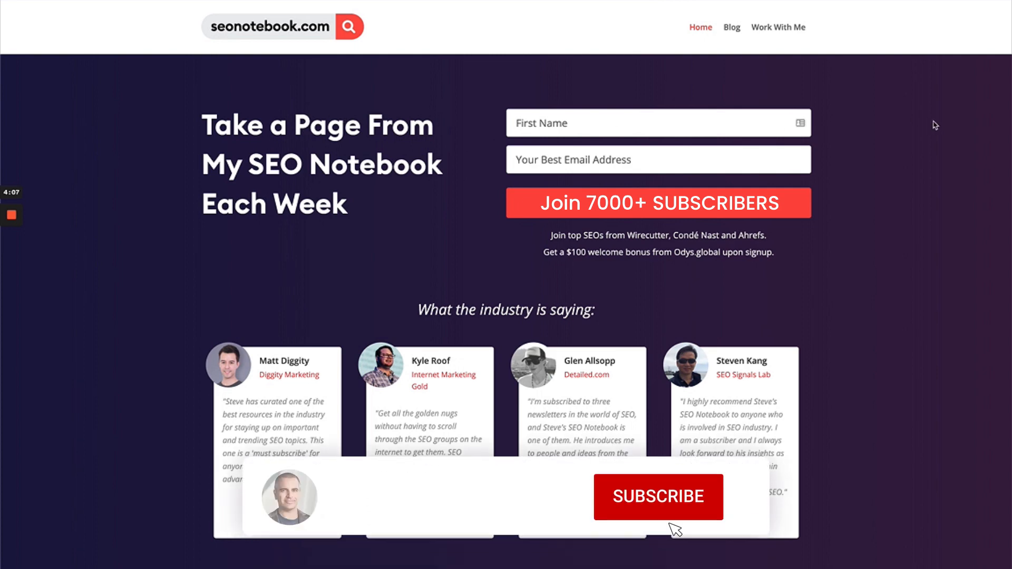
{"action": "left_click", "coordinate": [658, 497]}
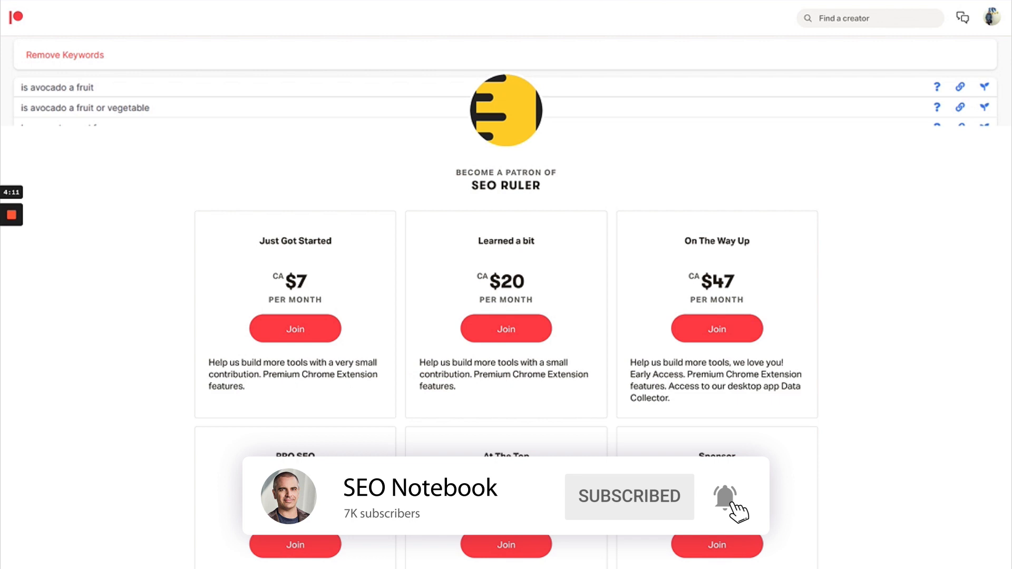
{"action": "mouse_move", "coordinate": [618, 179]}
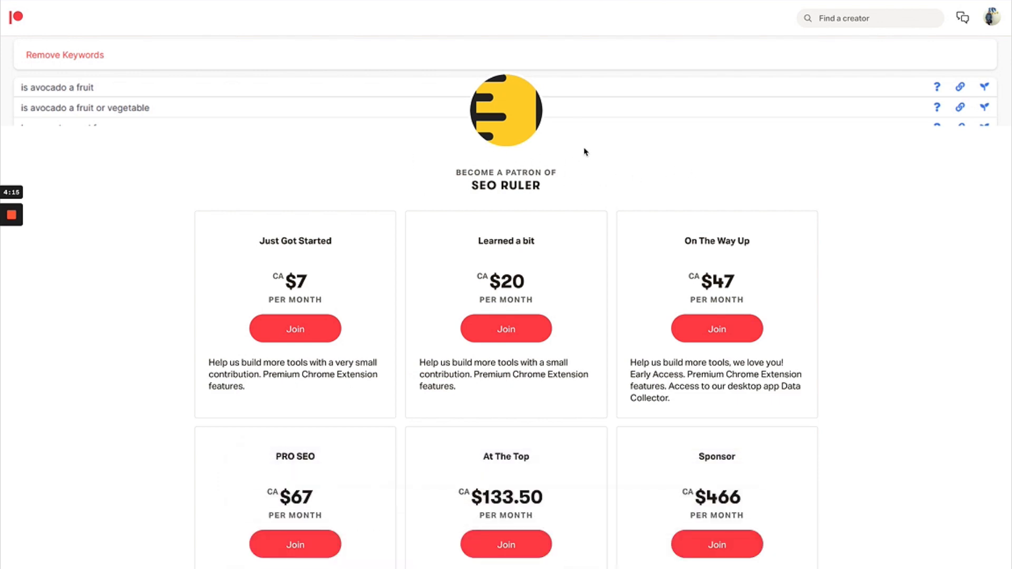
{"action": "mouse_move", "coordinate": [813, 150]}
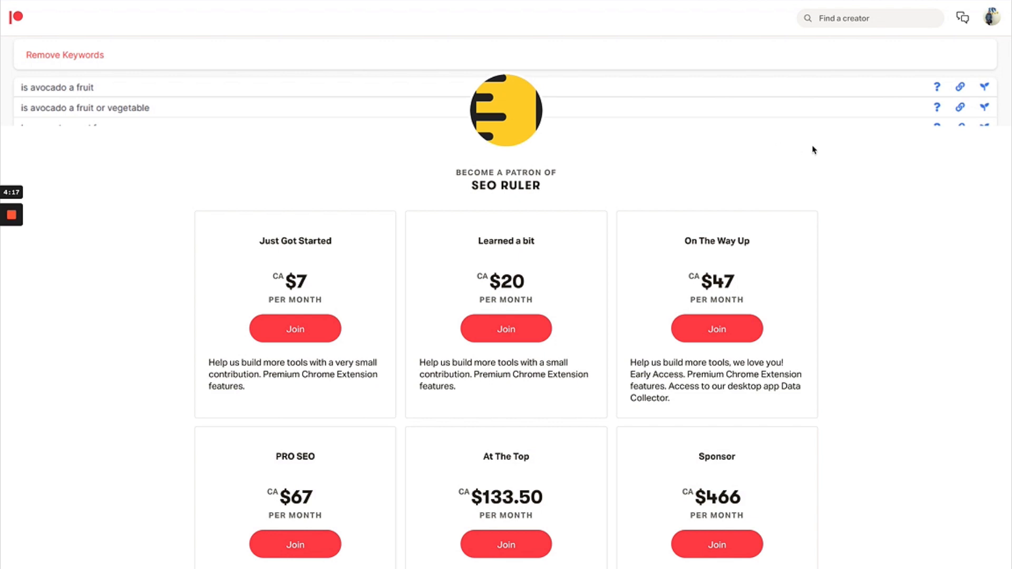
{"action": "mouse_move", "coordinate": [631, 120]}
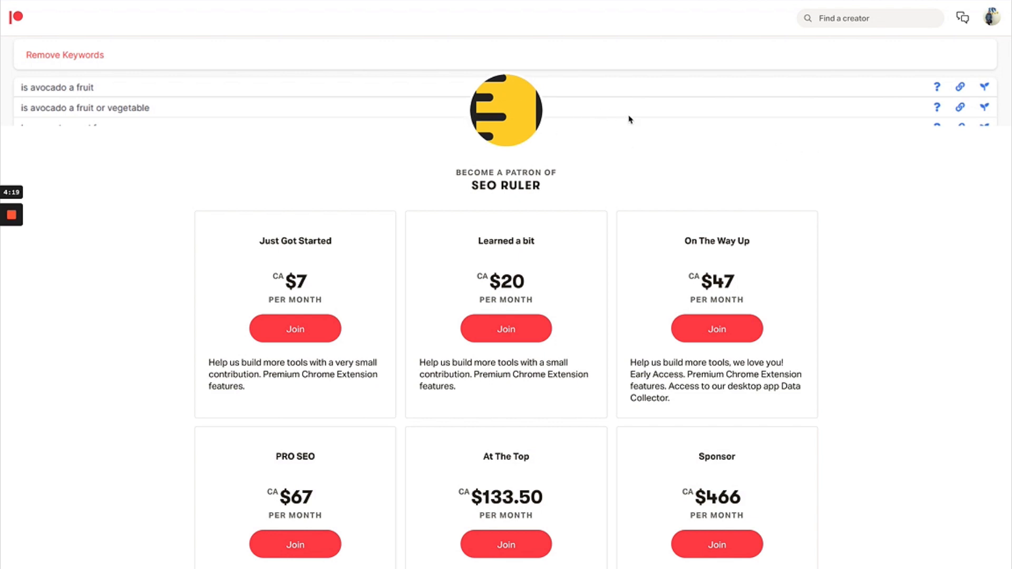
{"action": "mouse_move", "coordinate": [734, 144]}
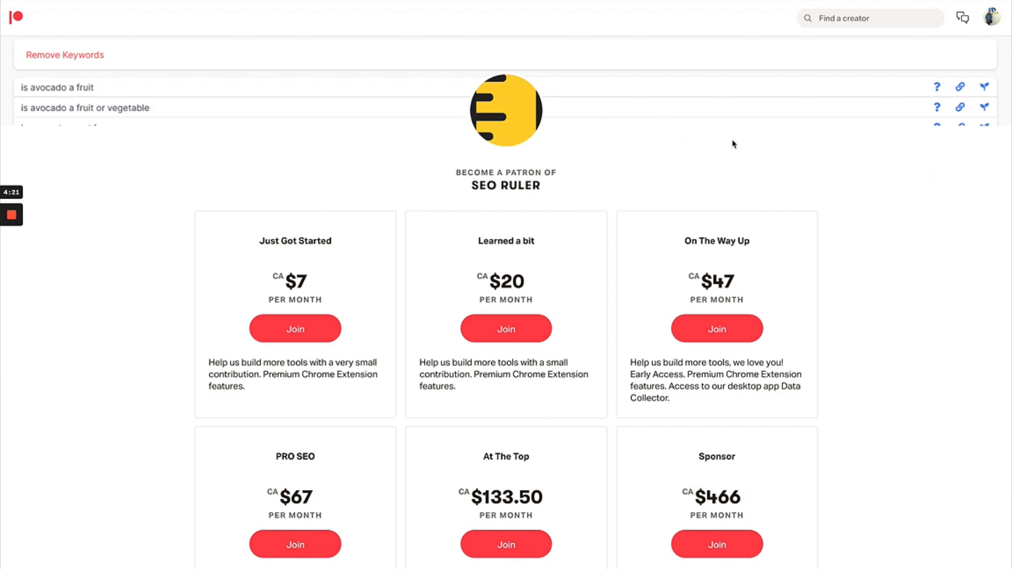
{"action": "mouse_move", "coordinate": [119, 170]}
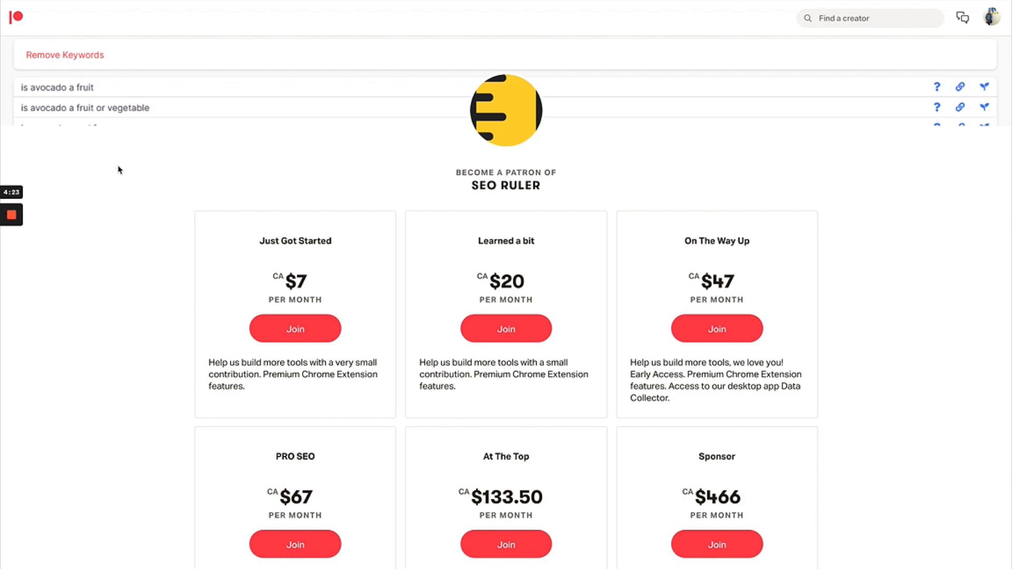
{"action": "mouse_move", "coordinate": [113, 194]}
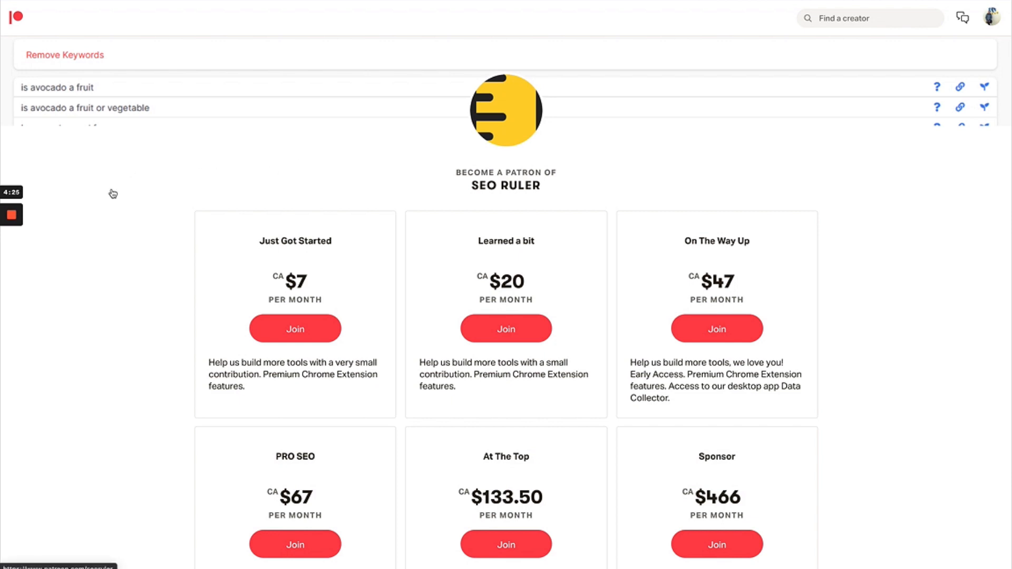
{"action": "mouse_move", "coordinate": [162, 164]}
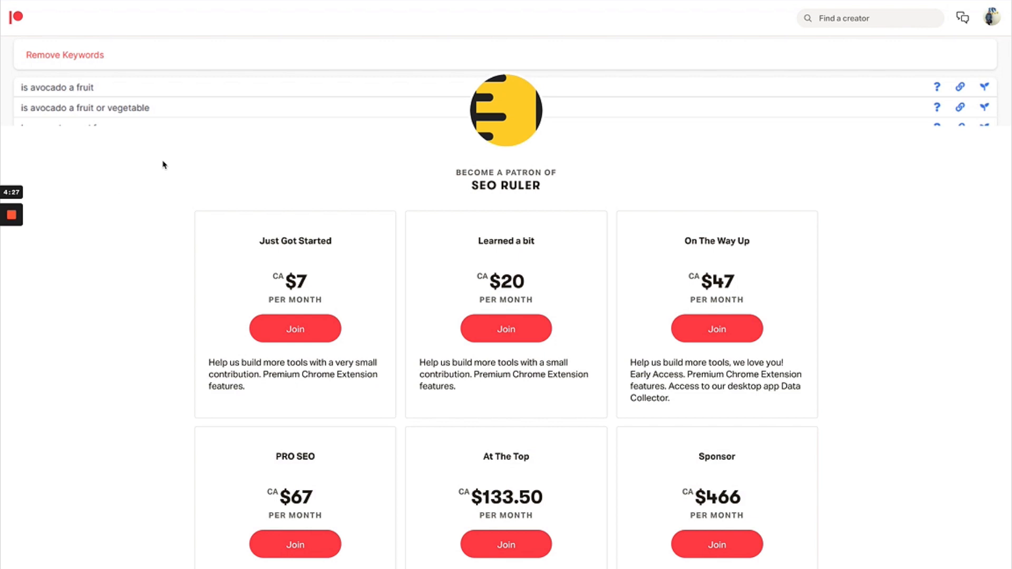
{"action": "mouse_move", "coordinate": [103, 200]}
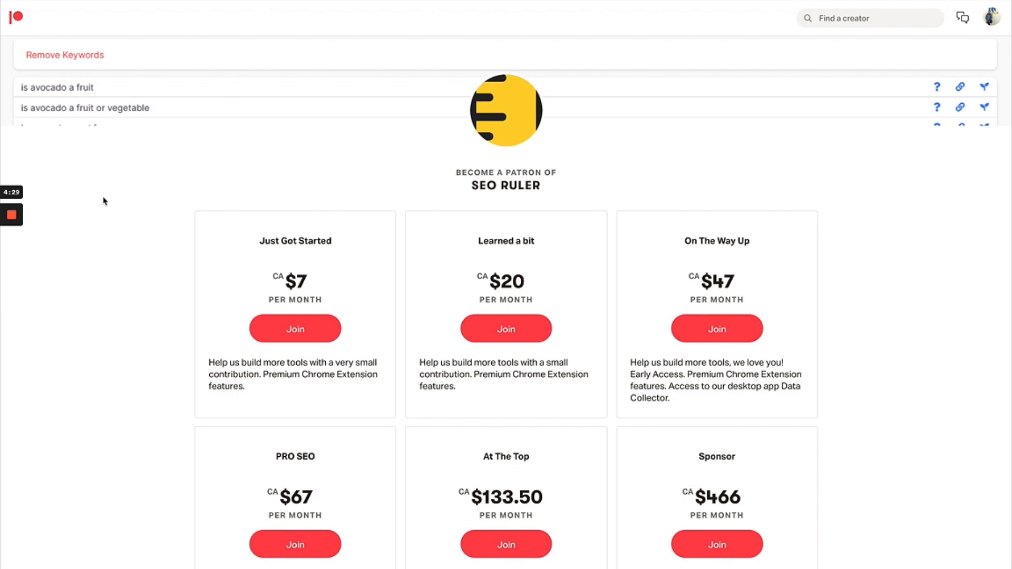
{"action": "mouse_move", "coordinate": [118, 219]}
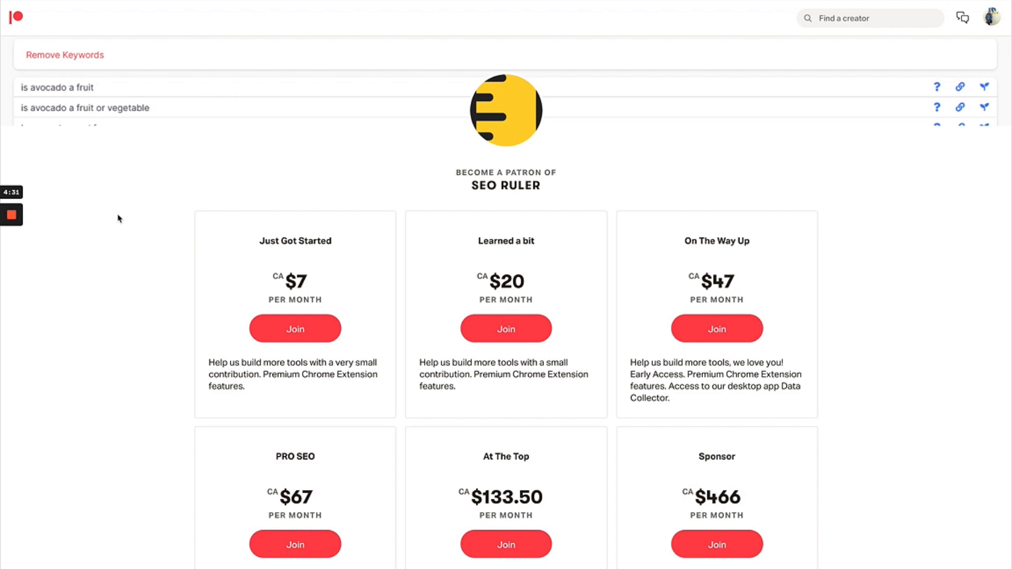
{"action": "mouse_move", "coordinate": [141, 214]}
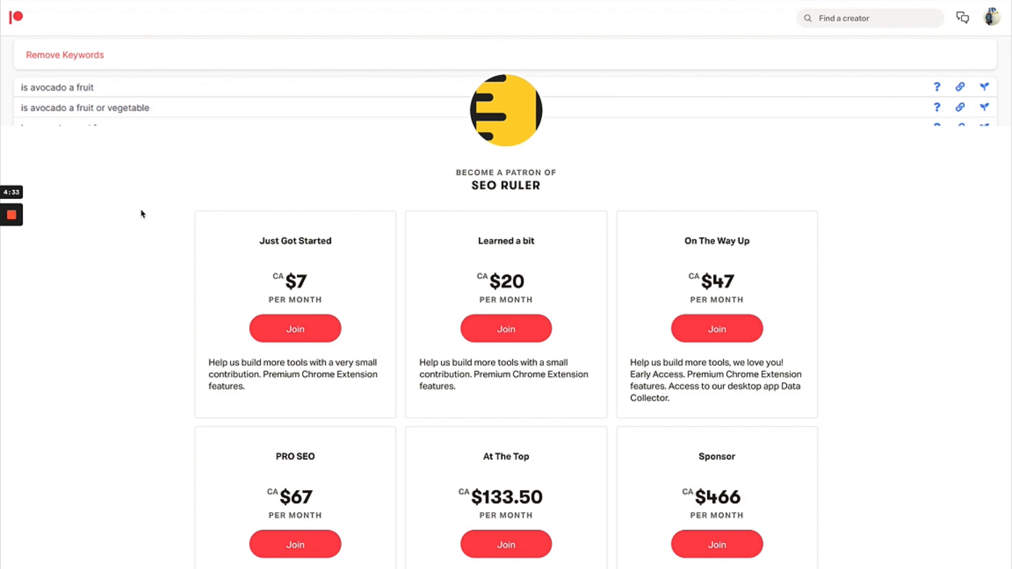